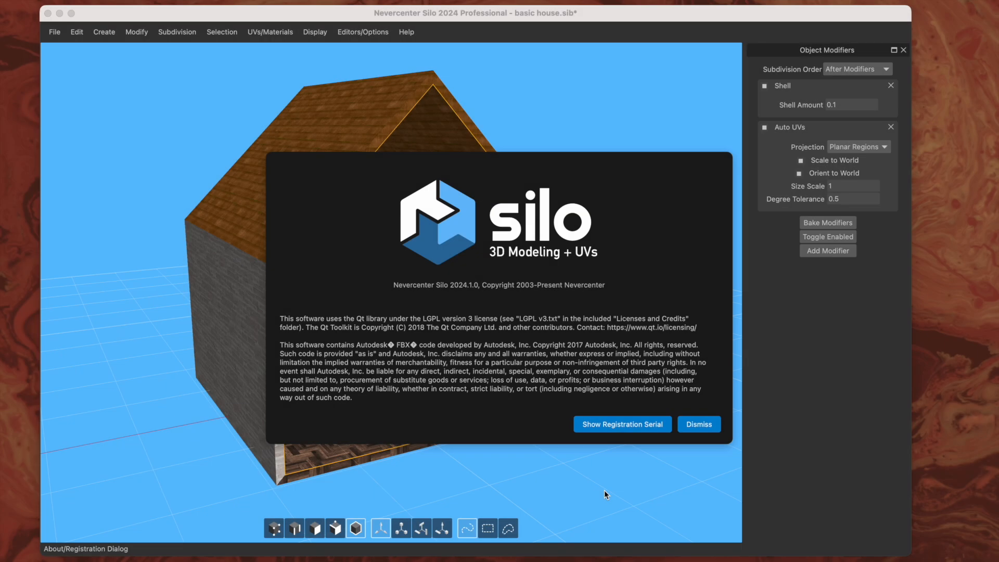
mouse_move(467, 298)
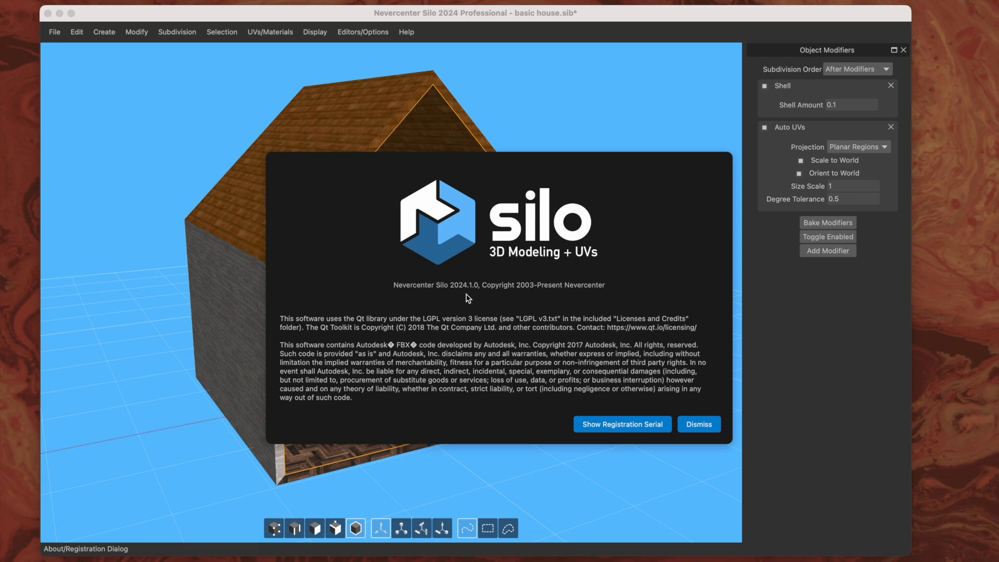
mouse_move(439, 291)
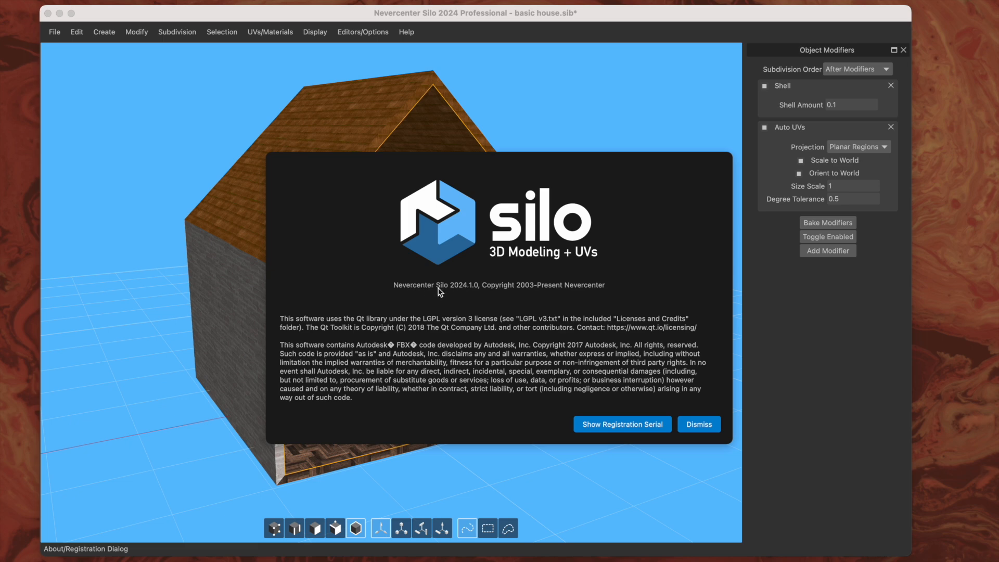
mouse_move(469, 292)
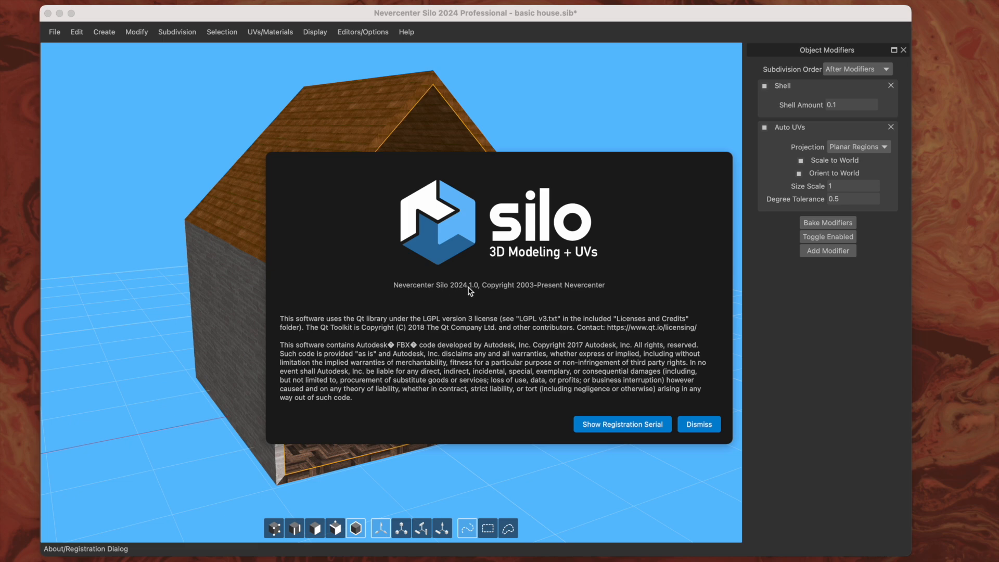
Dismiss the startup About/Registration notice to reveal the shelled house model.
left_click(697, 423)
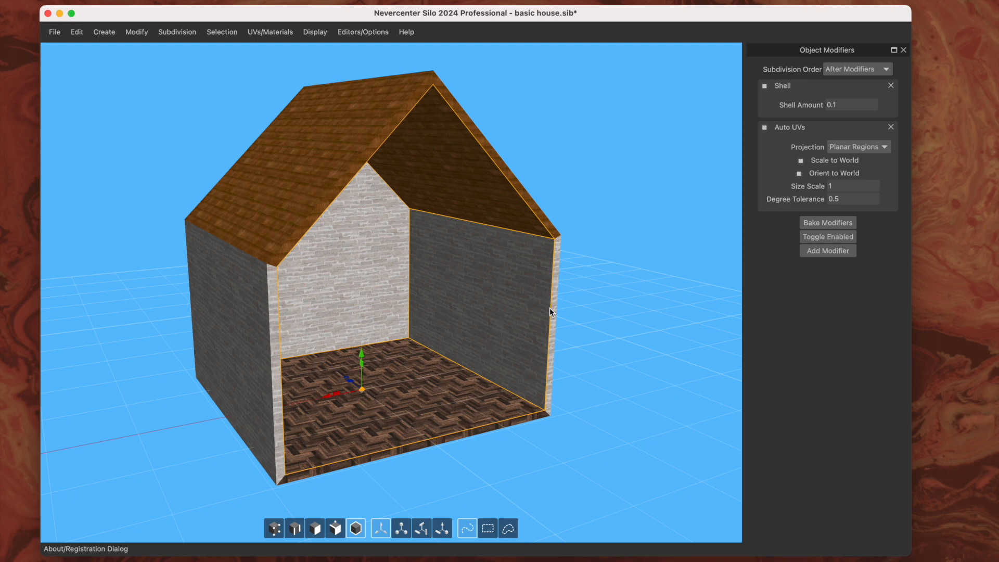
mouse_move(633, 237)
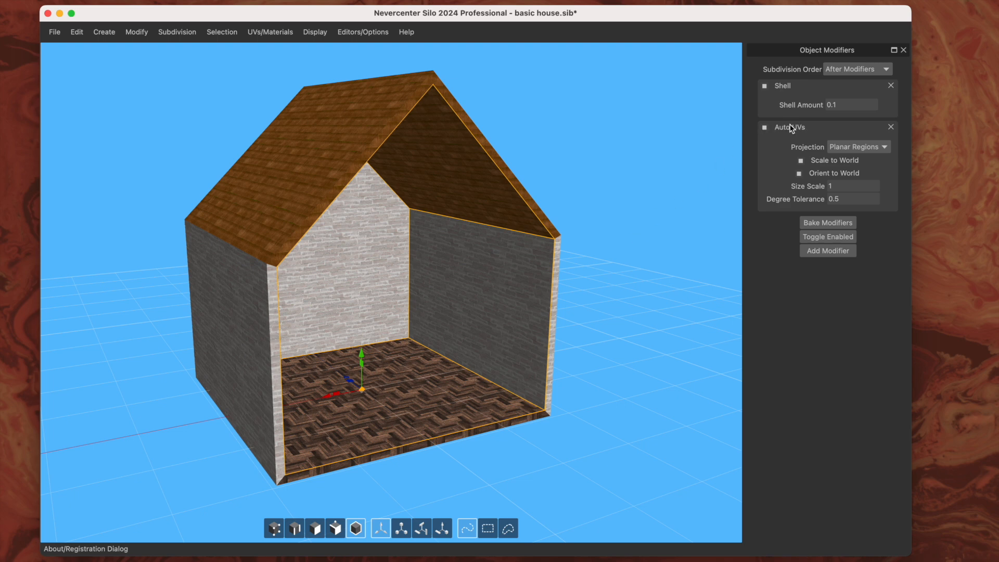
mouse_move(770, 133)
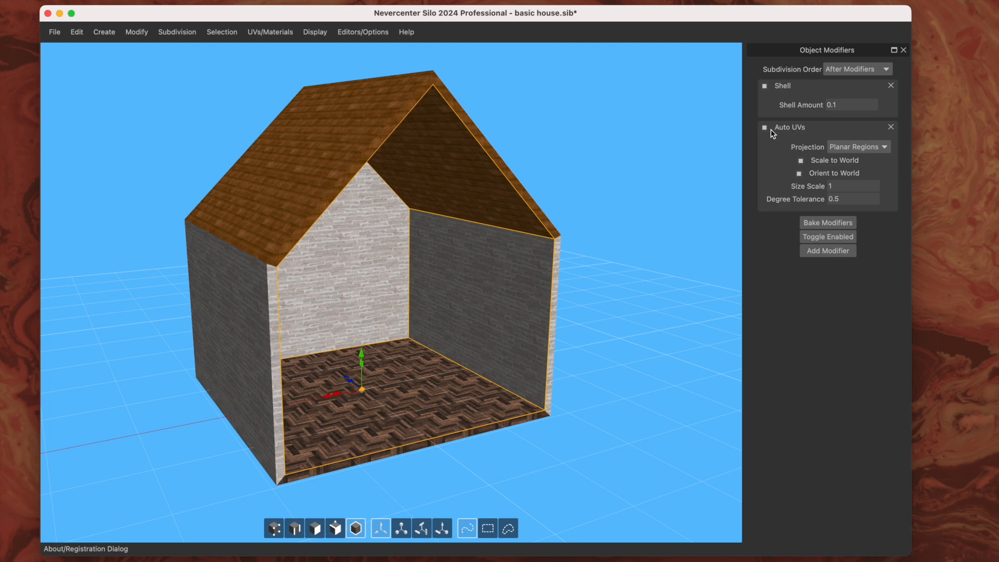
mouse_move(781, 139)
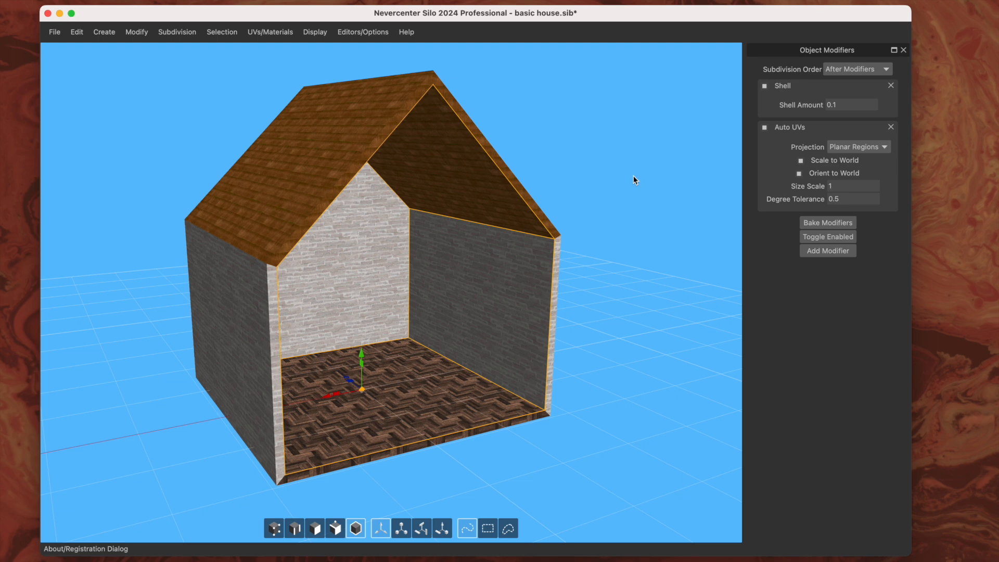
mouse_move(794, 136)
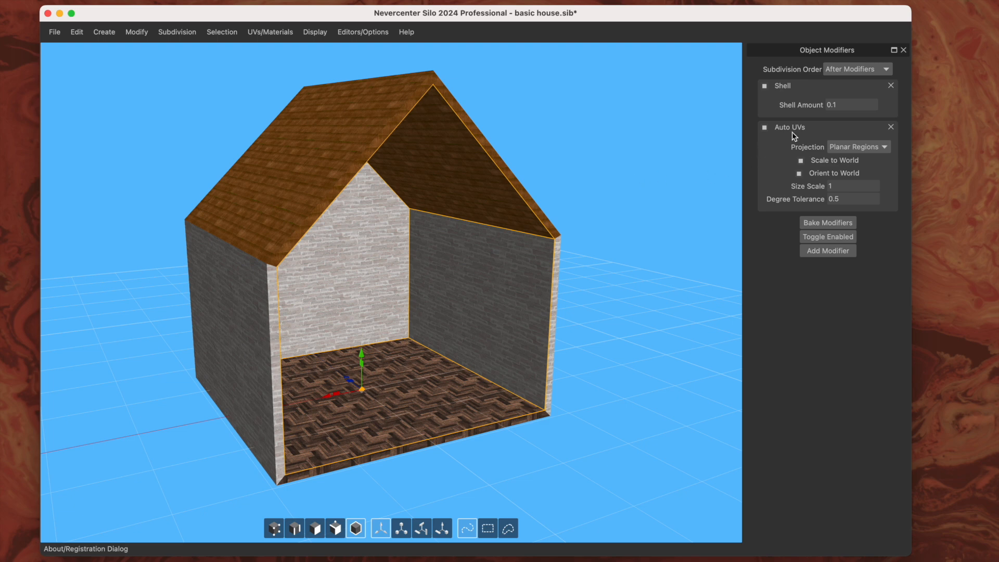
mouse_move(449, 249)
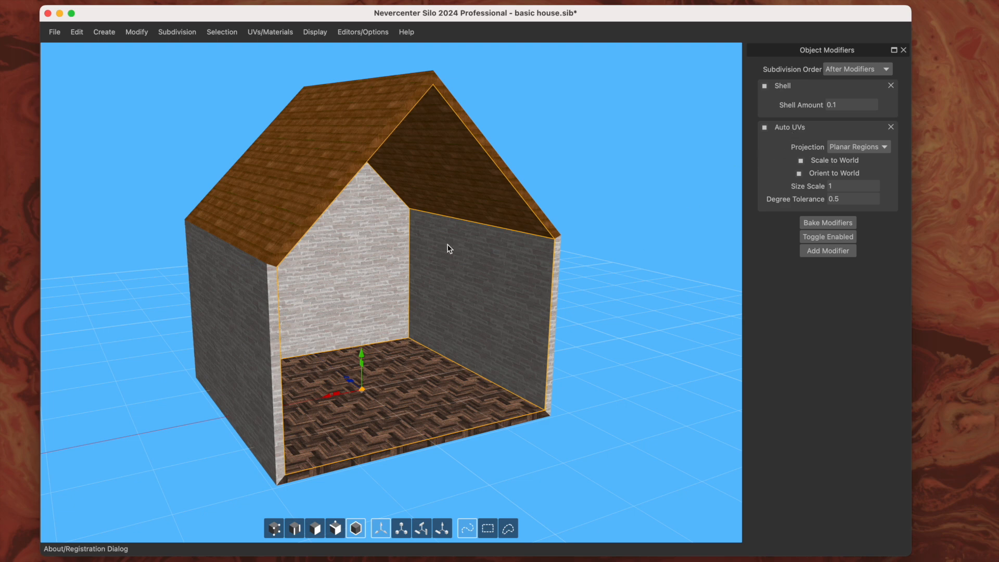
mouse_move(858, 151)
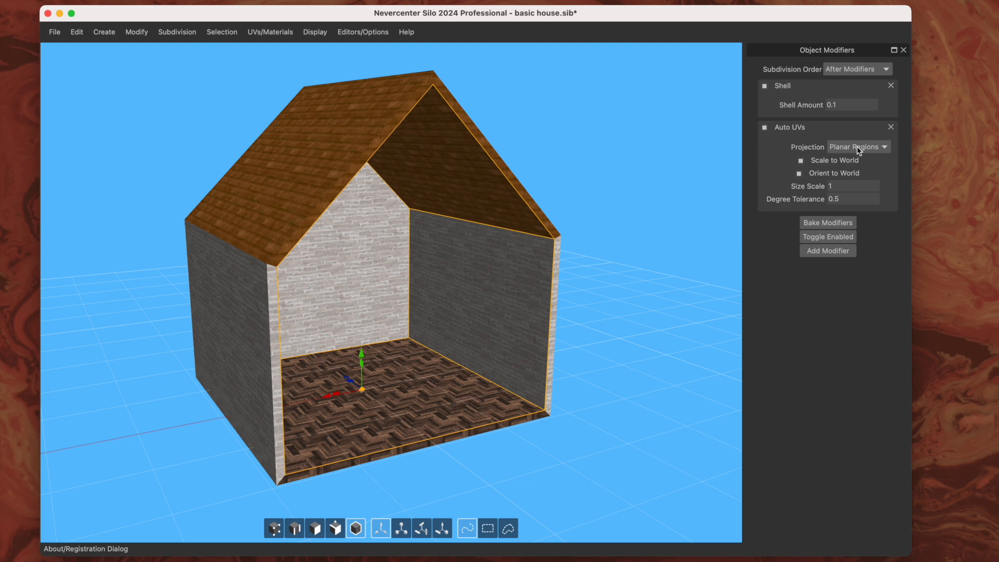
left_click(858, 146)
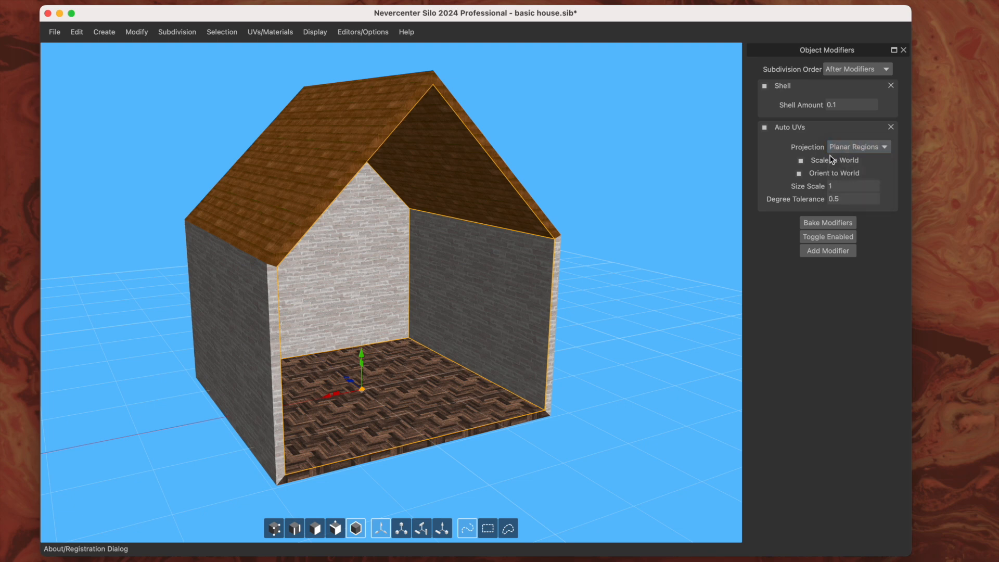
mouse_move(486, 206)
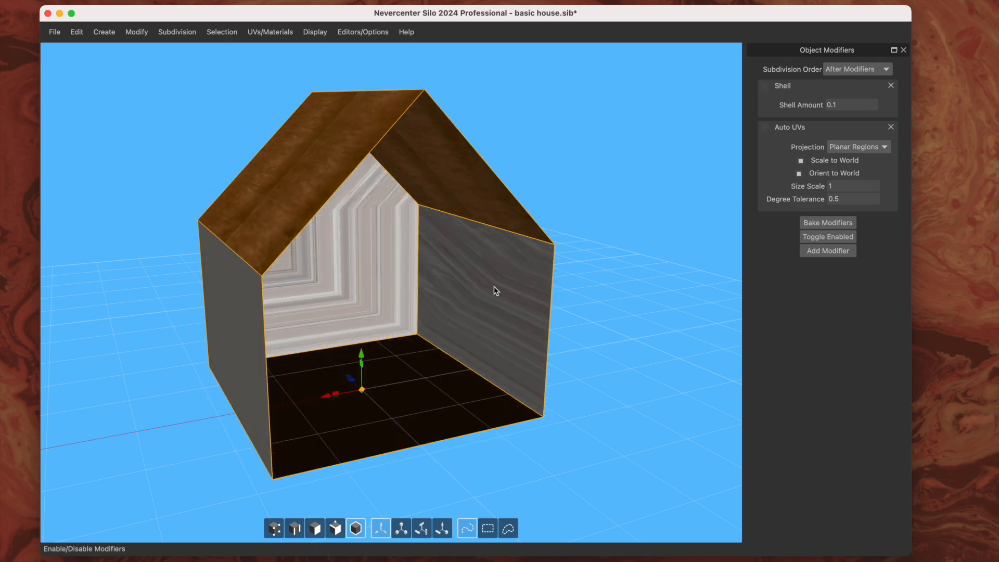
left_click_drag(498, 292, 412, 293)
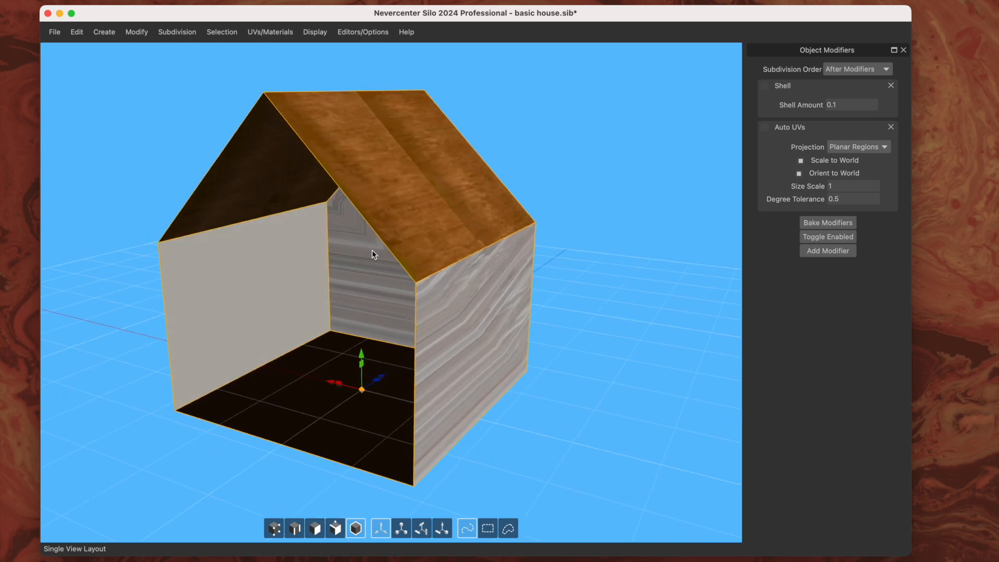
left_click_drag(373, 255, 580, 143)
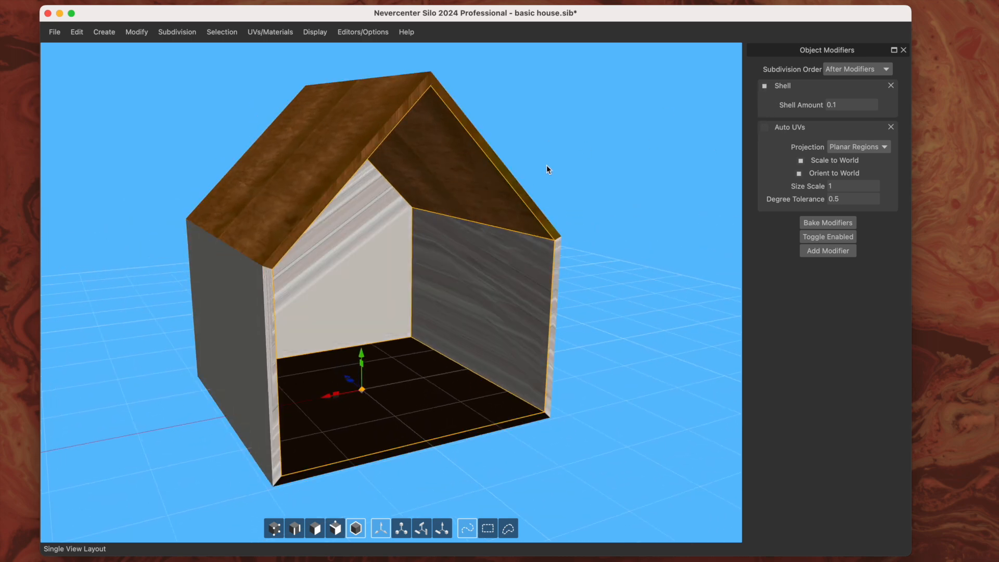
left_click_drag(546, 170, 503, 225)
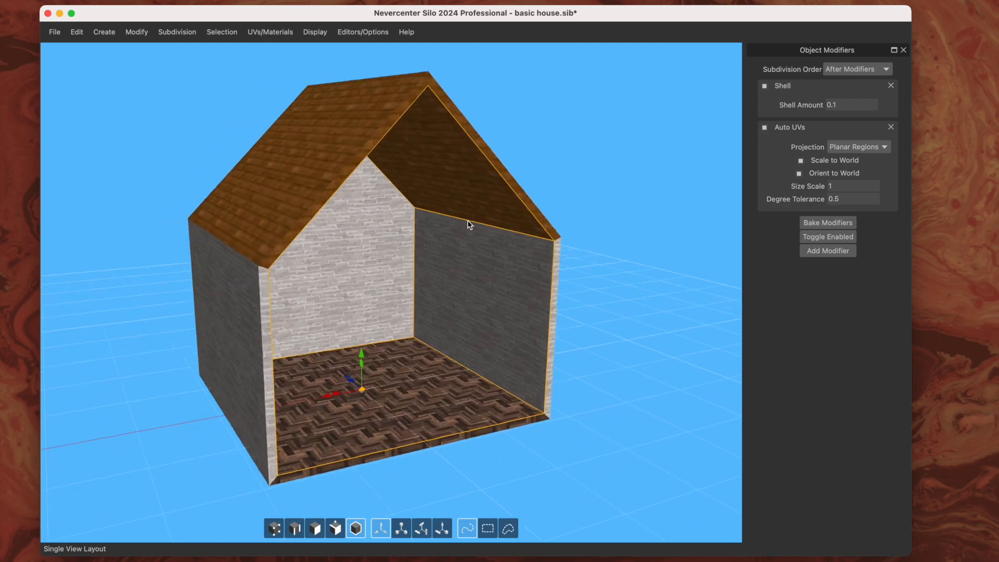
left_click(856, 146)
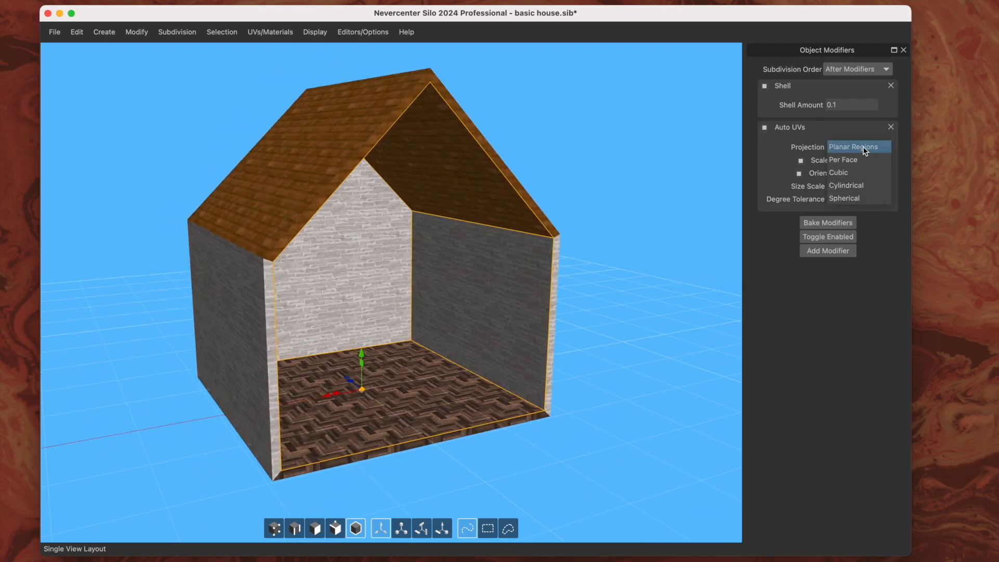
left_click(853, 146)
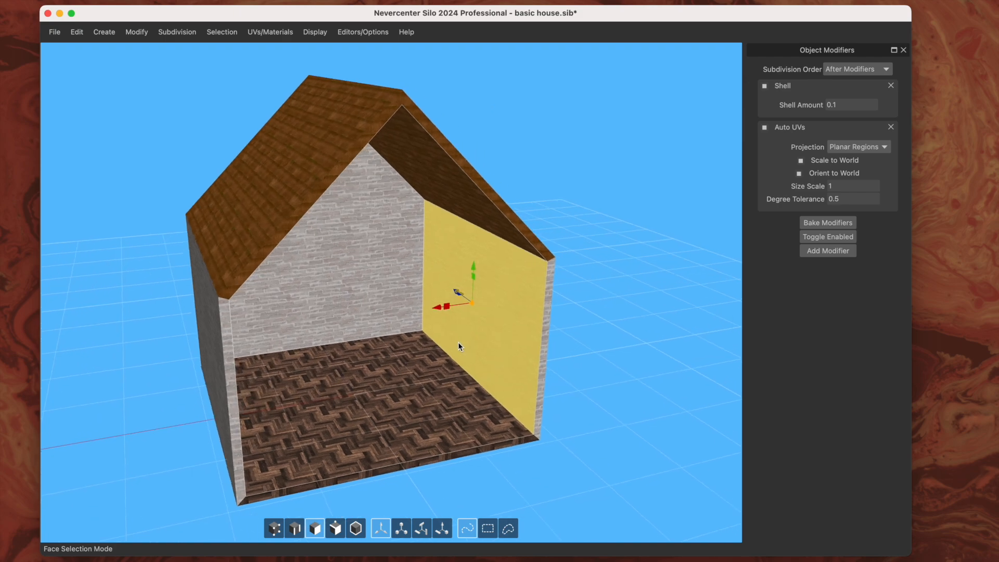
Extrude the right side wall into a new wing and raise its roof into a taller gable ridge.
left_click_drag(459, 344, 552, 298)
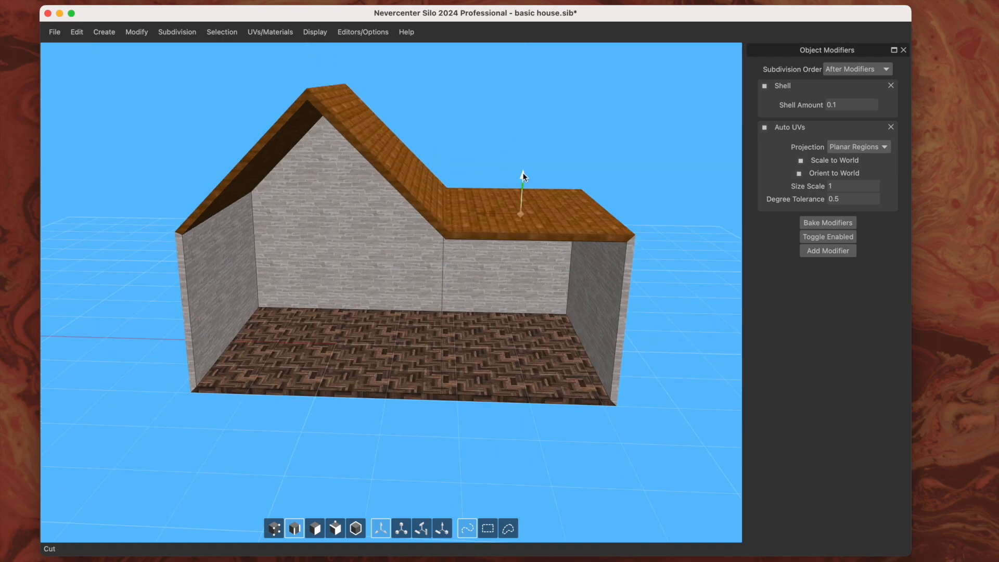
left_click_drag(521, 178, 471, 198)
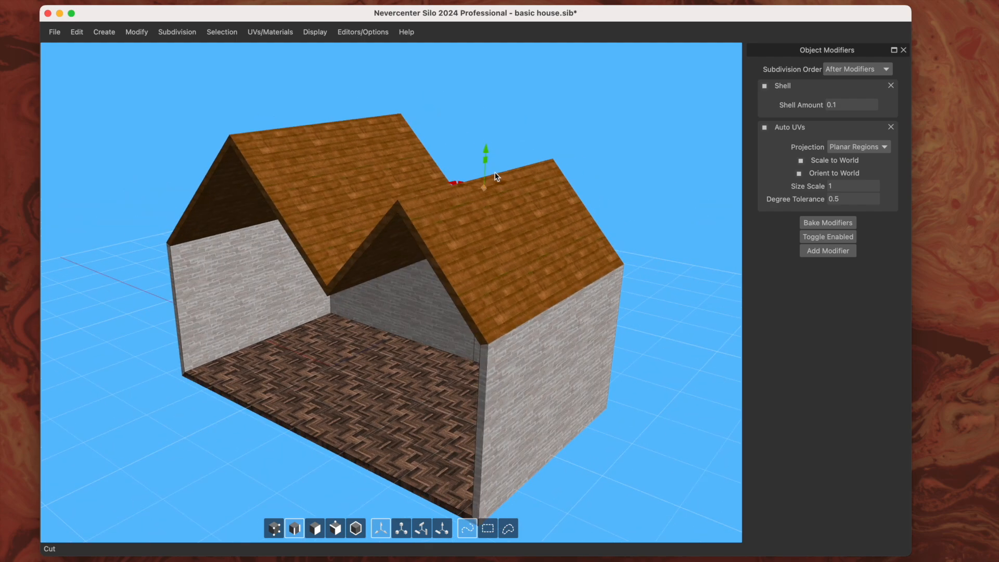
left_click_drag(486, 171, 483, 191)
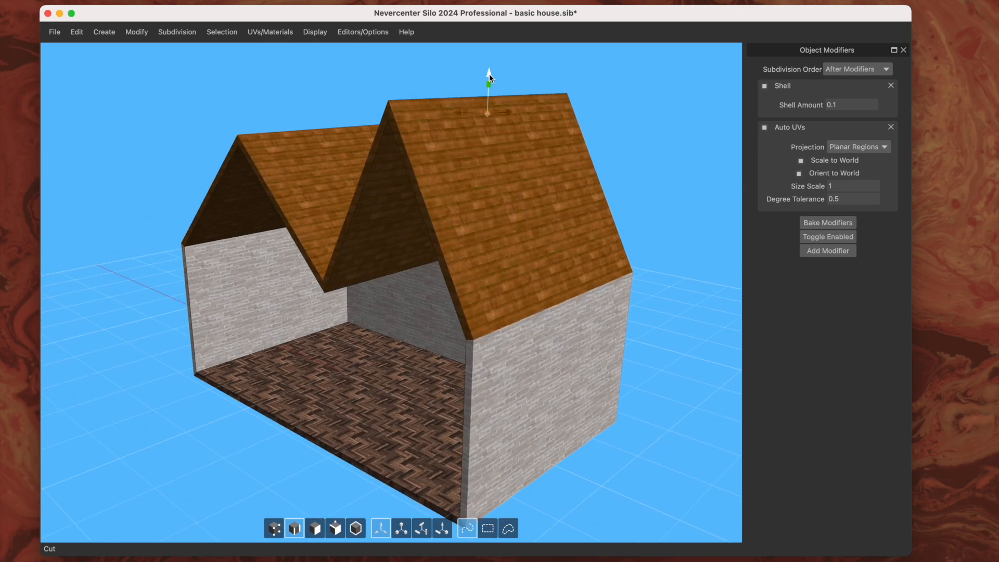
left_click_drag(487, 76, 486, 99)
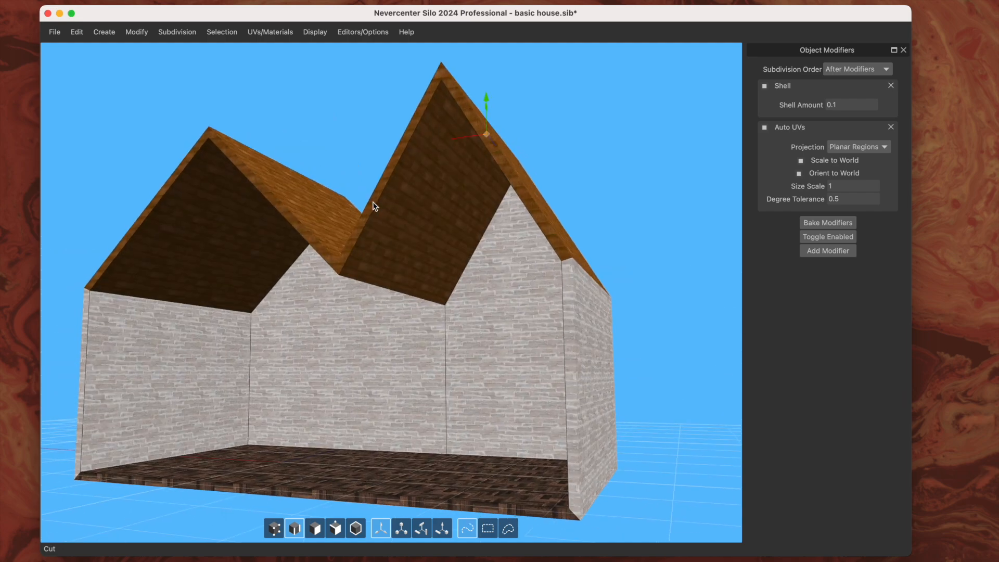
mouse_move(531, 78)
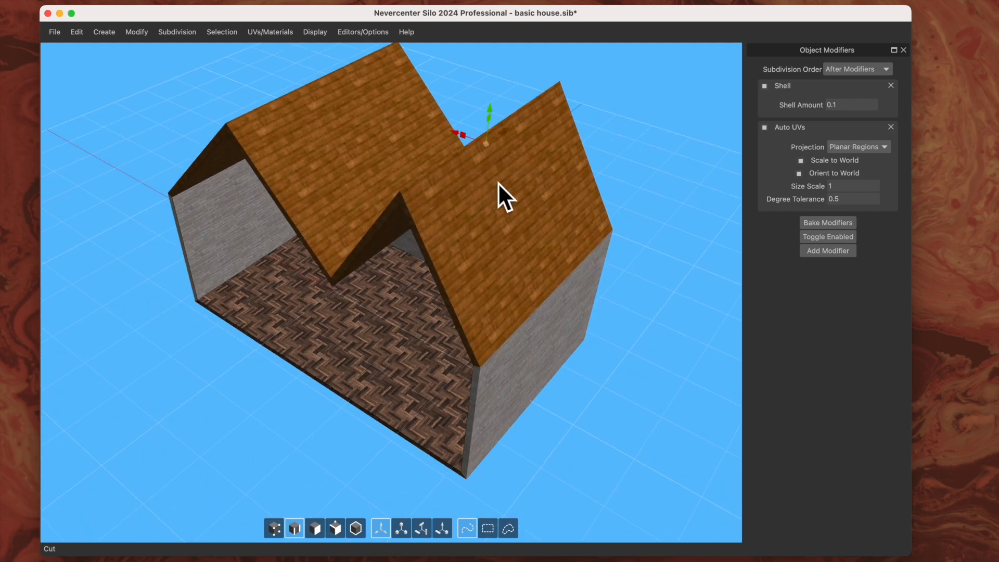
mouse_move(291, 194)
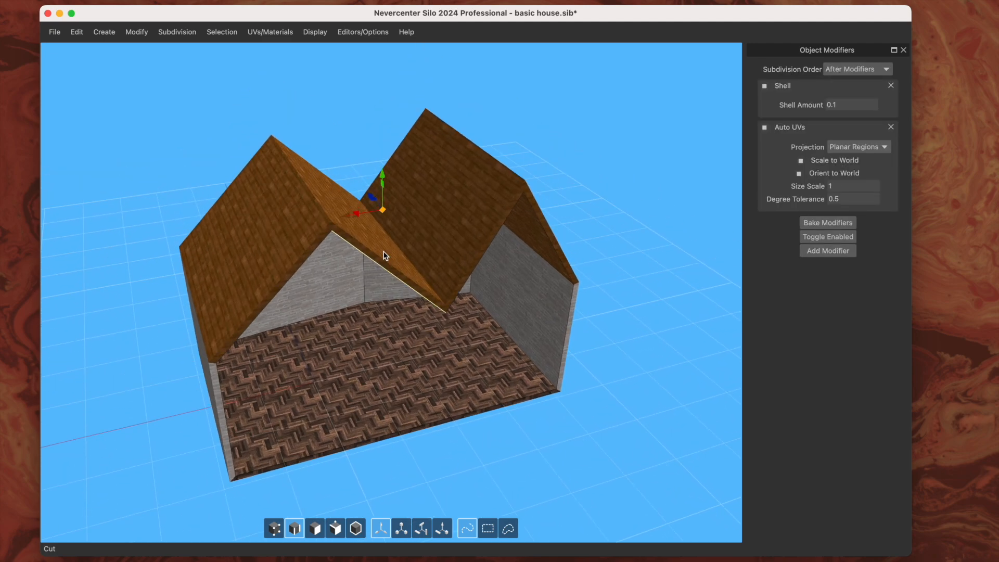
left_click_drag(382, 255, 433, 172)
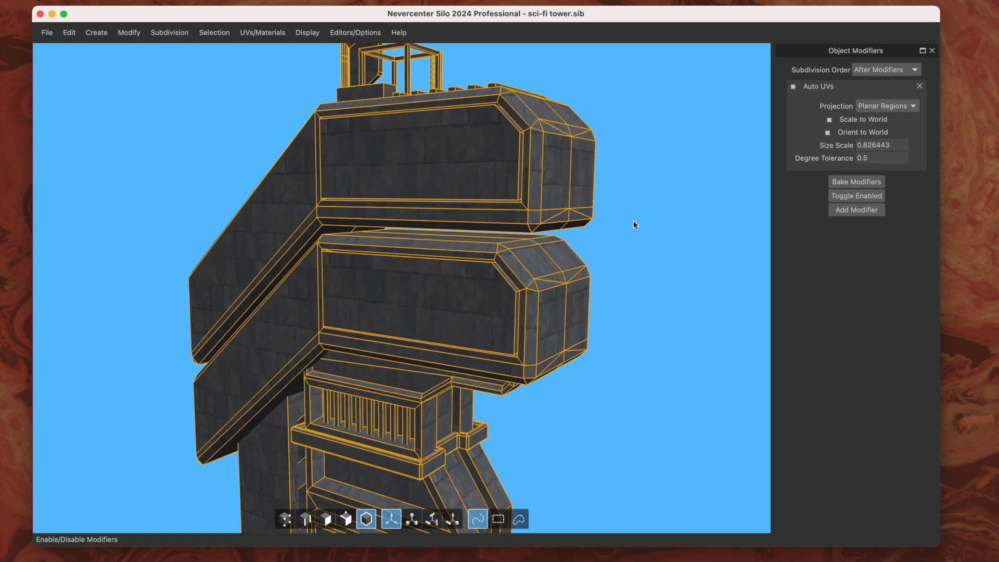
Pull the end edges of both upper blocks outward into long tapered fins, texture re-tiling evenly.
left_click(304, 518)
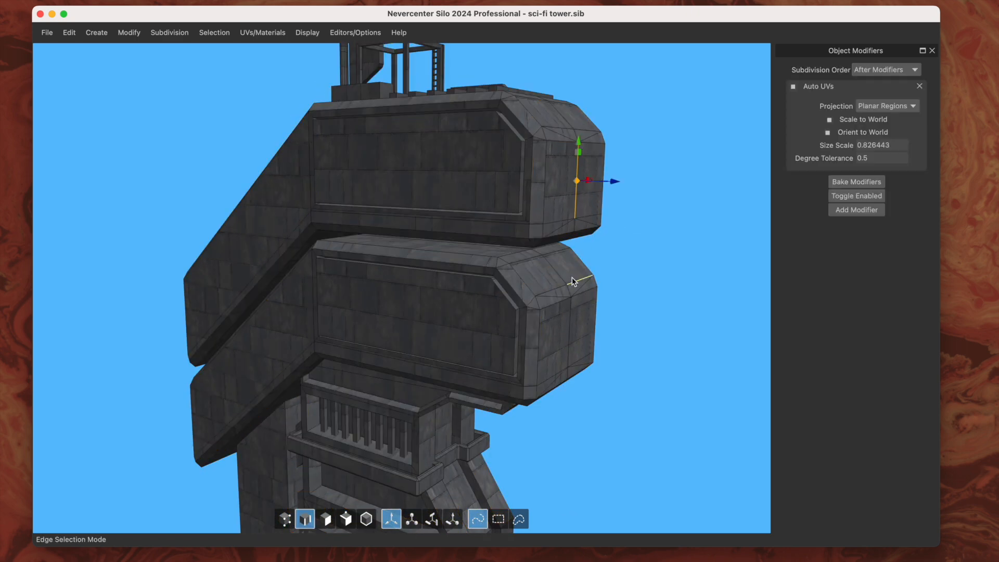
left_click_drag(573, 280, 585, 321)
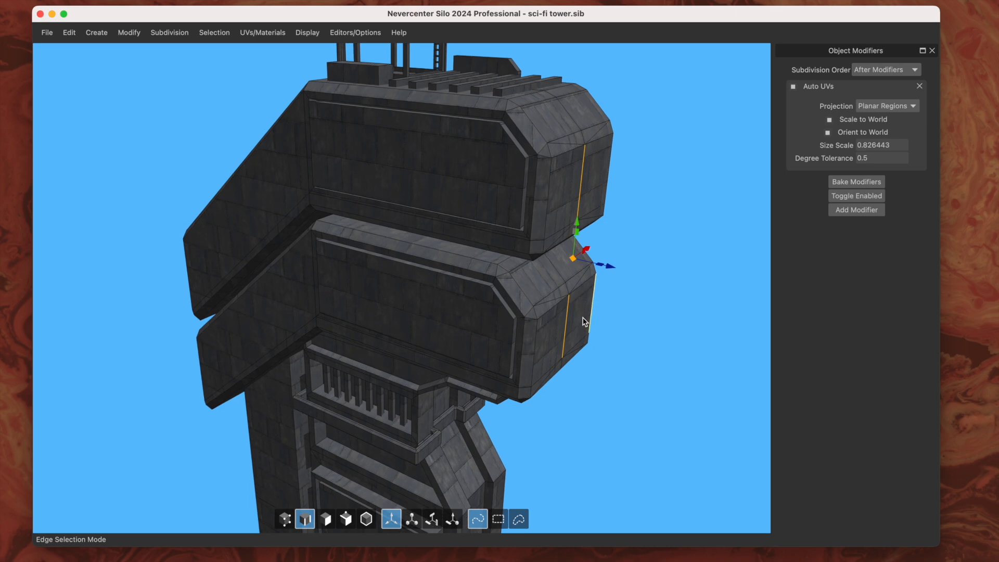
left_click_drag(573, 258, 649, 275)
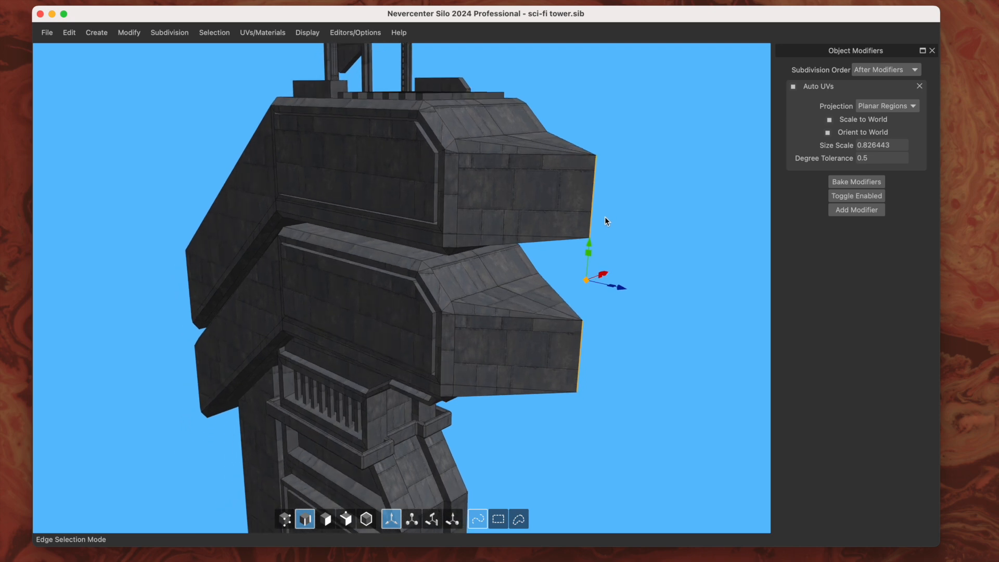
left_click(510, 237)
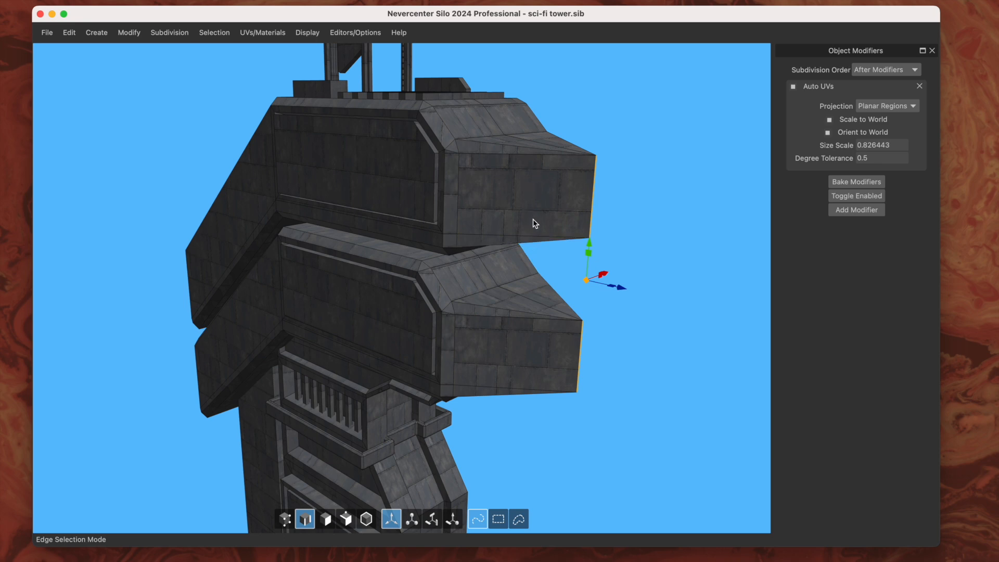
mouse_move(527, 239)
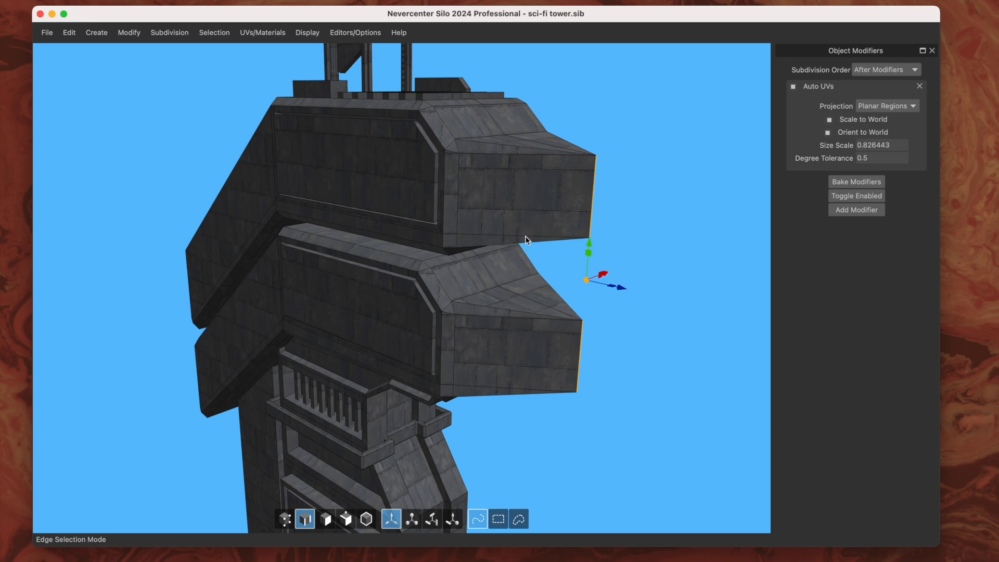
left_click(532, 312)
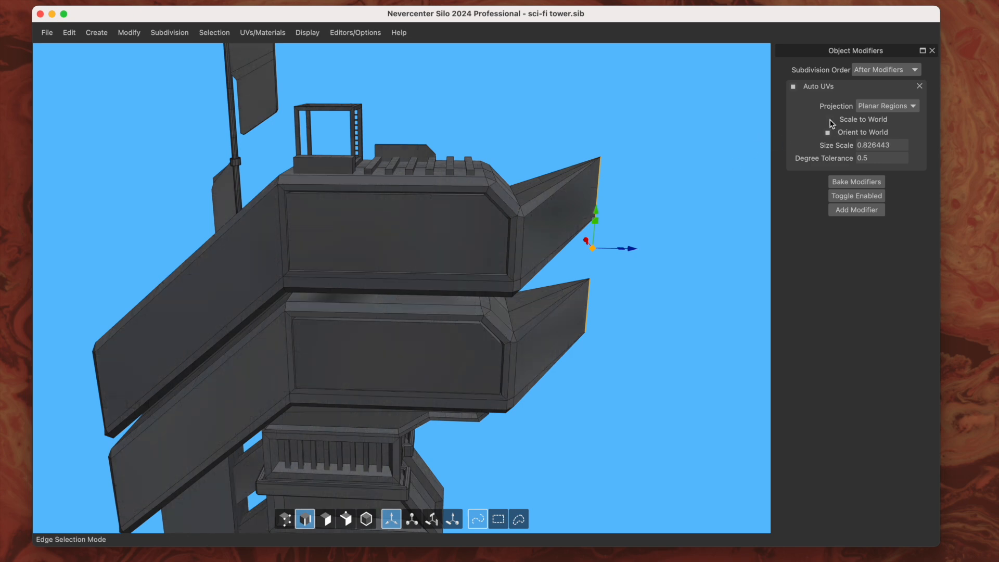
Turn off world-scale sizing and set Auto UVs Size Scale to 0.404359, then inspect the tiling.
left_click(411, 280)
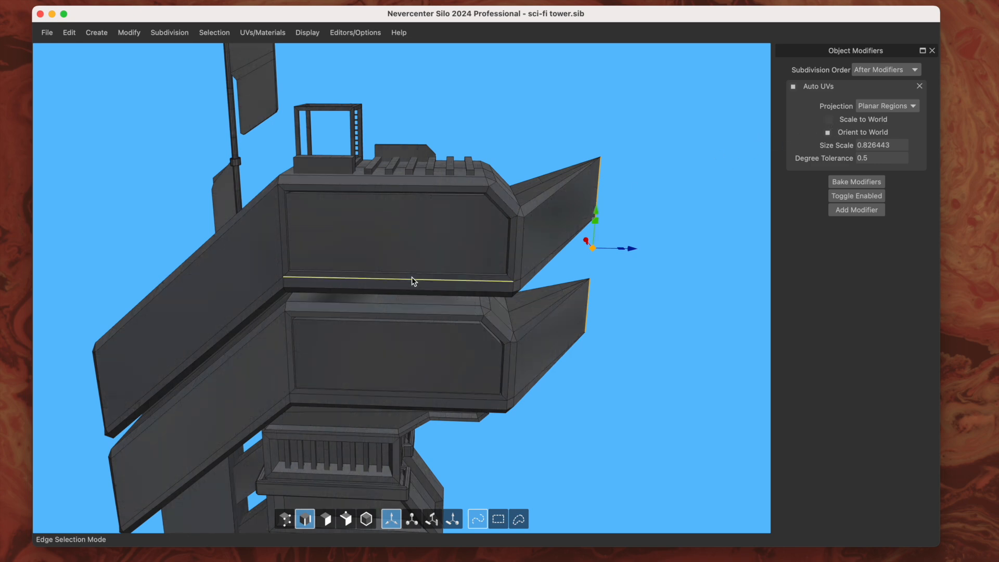
left_click(472, 197)
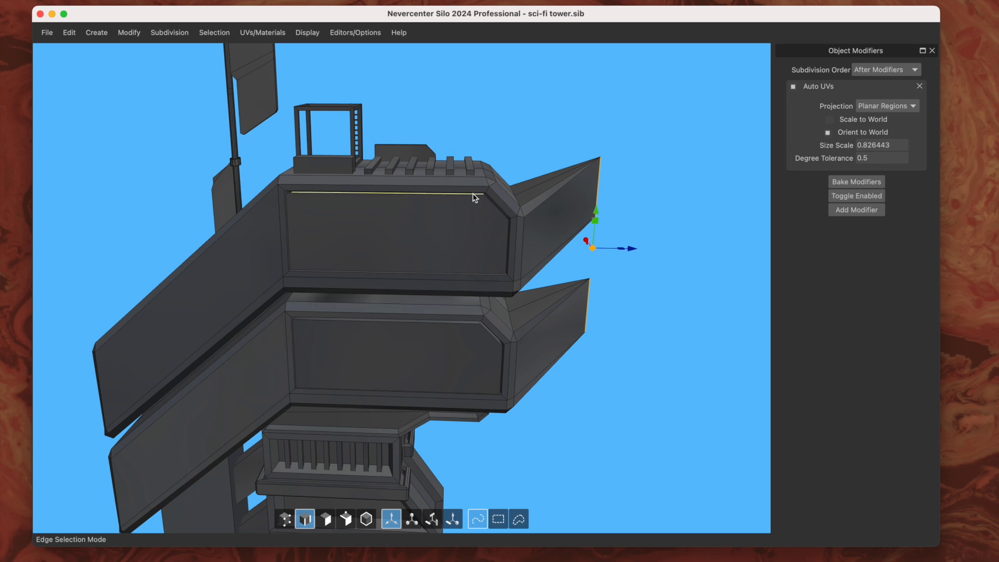
mouse_move(326, 200)
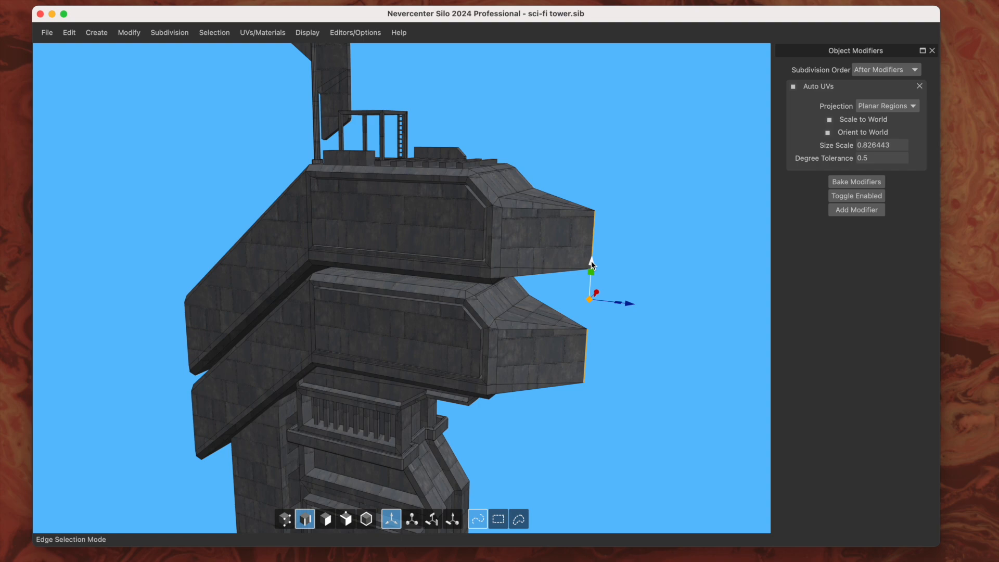
mouse_move(537, 230)
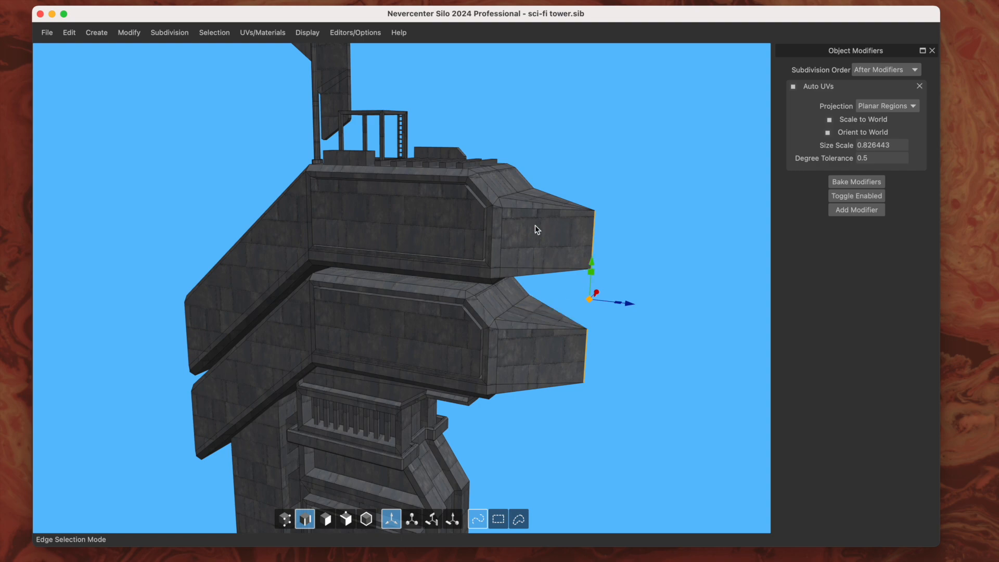
left_click(365, 518)
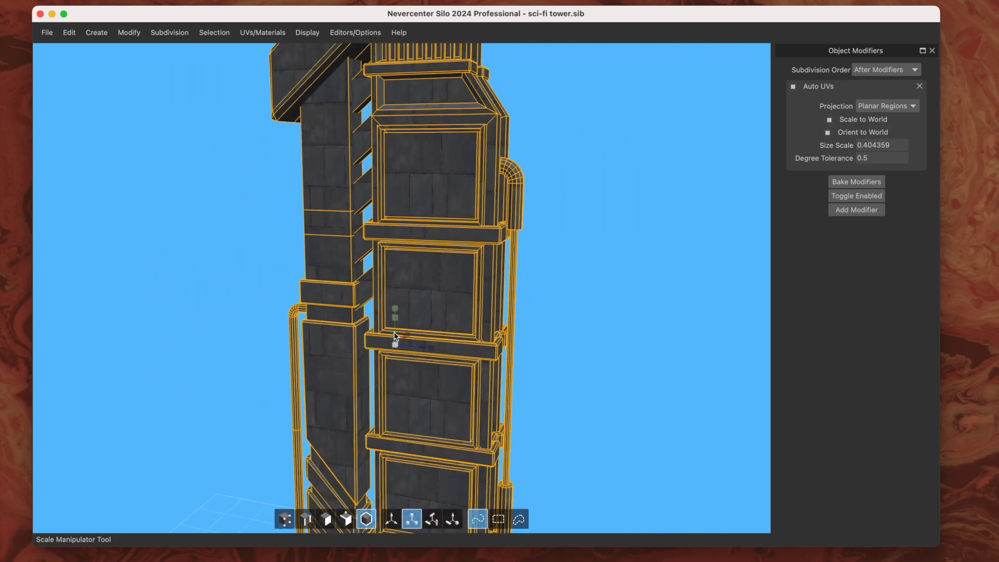
left_click_drag(393, 336, 438, 280)
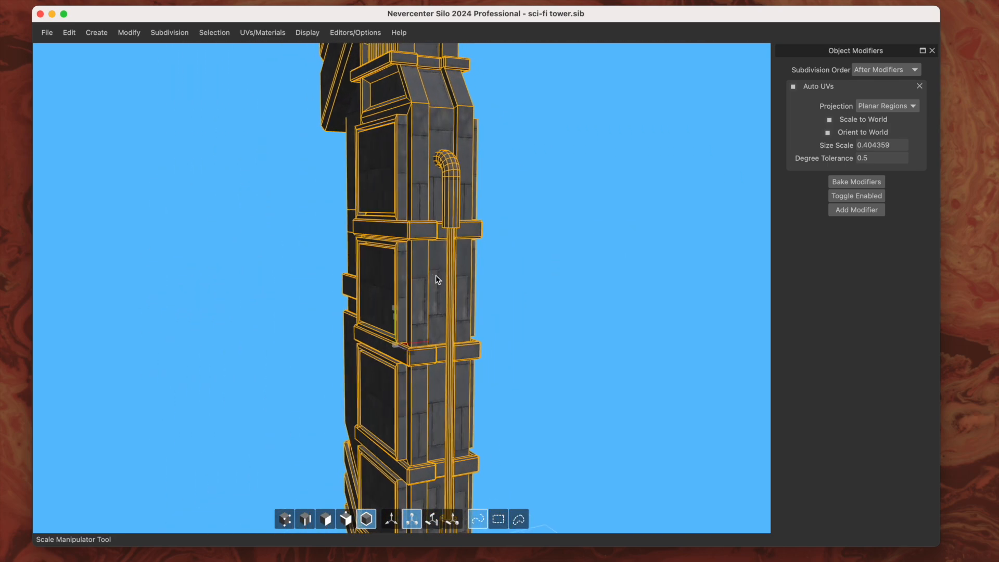
left_click_drag(438, 280, 472, 289)
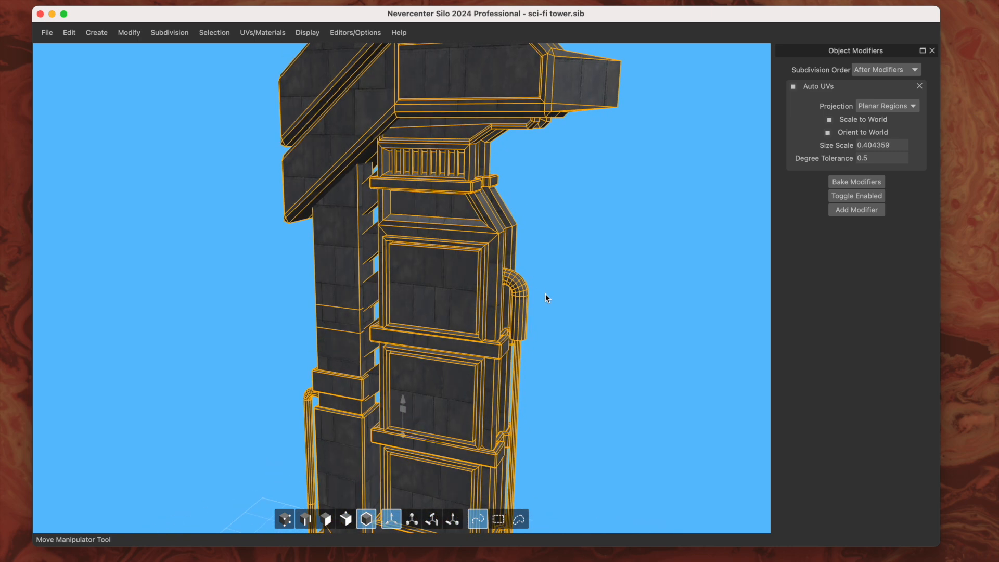
mouse_move(878, 118)
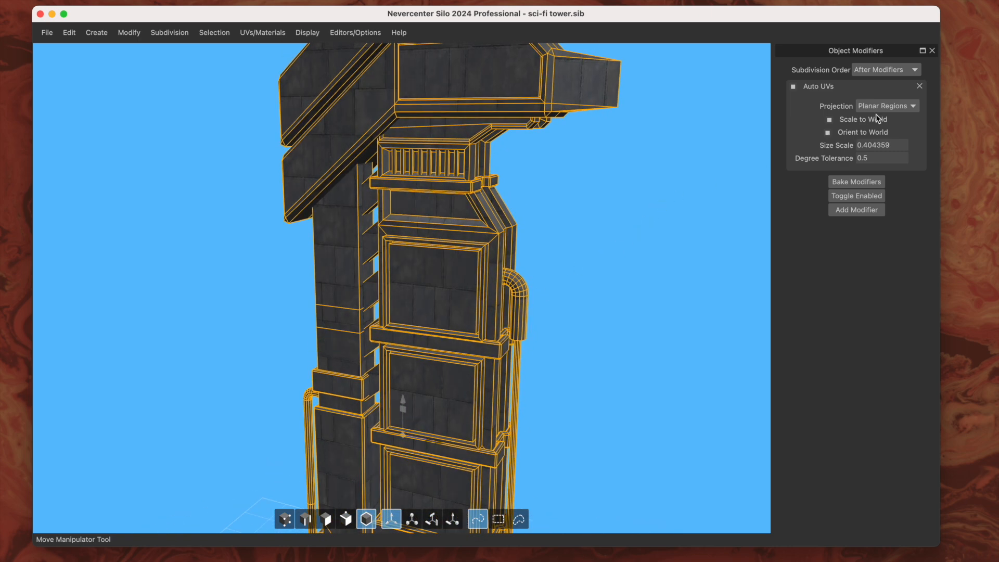
Browse the Projection list and the Recreate UVs commands, keeping Planar Regions unchanged.
left_click(884, 106)
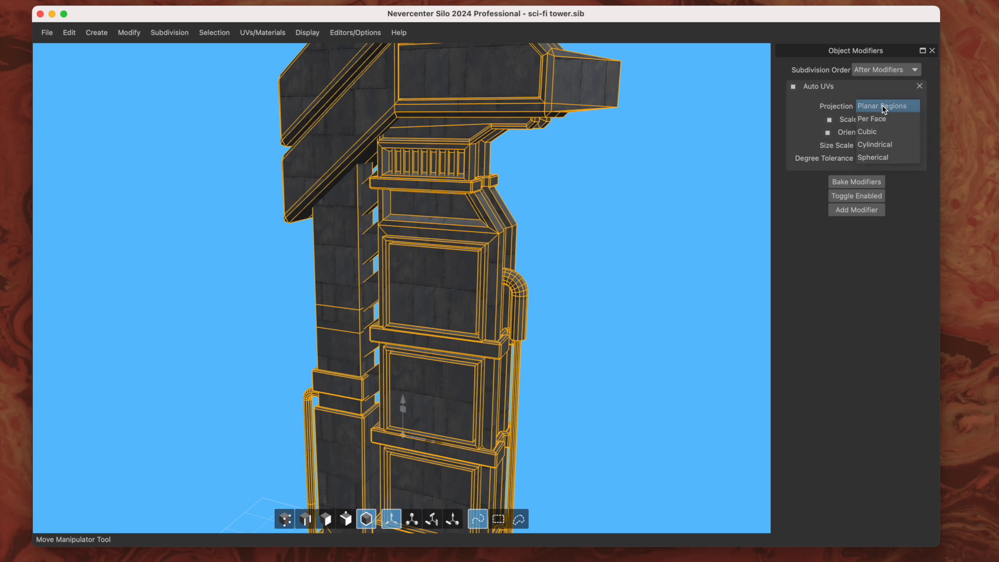
left_click(885, 106)
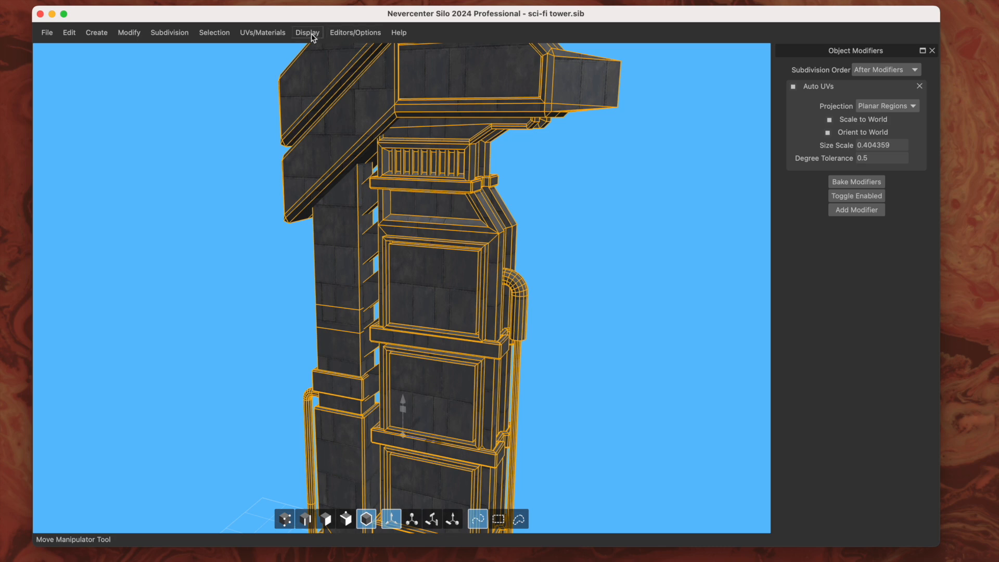
left_click(262, 32)
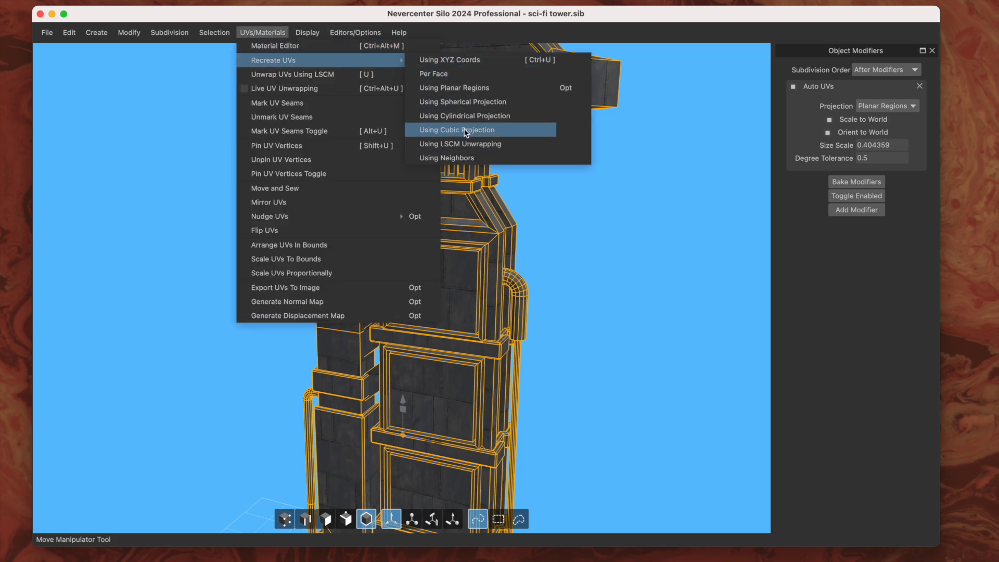
mouse_move(459, 144)
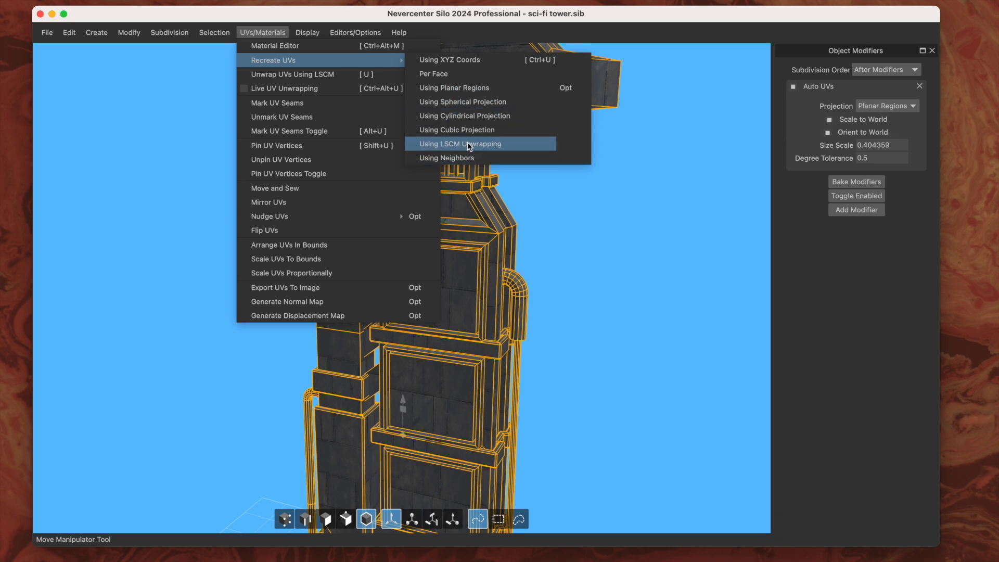
left_click(461, 143)
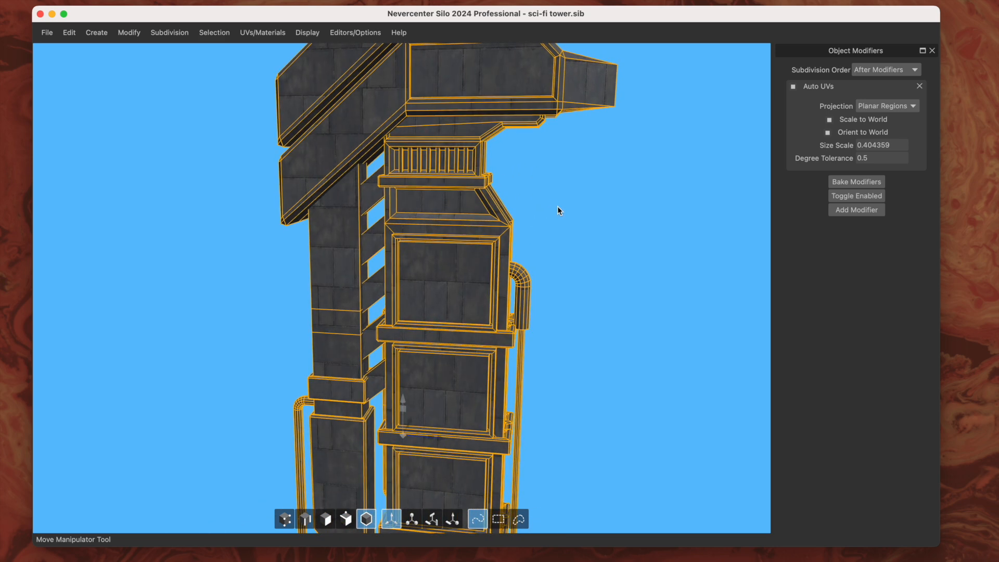
mouse_move(878, 124)
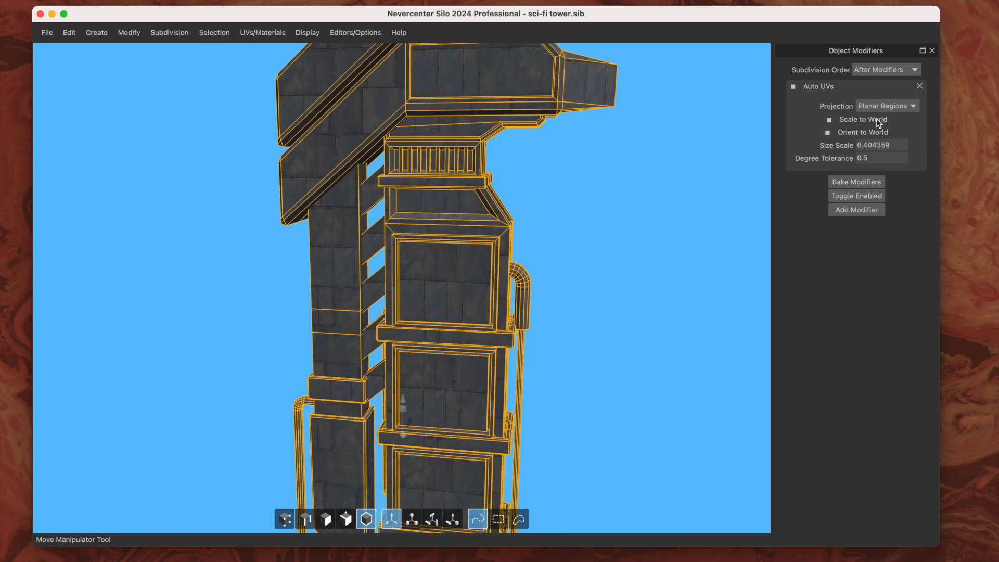
left_click(885, 106)
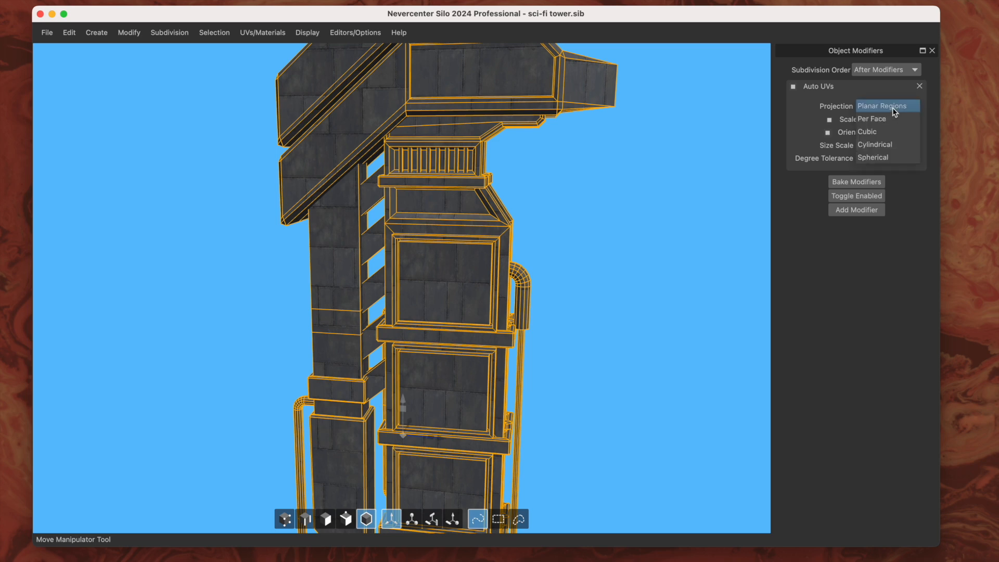
left_click(871, 119)
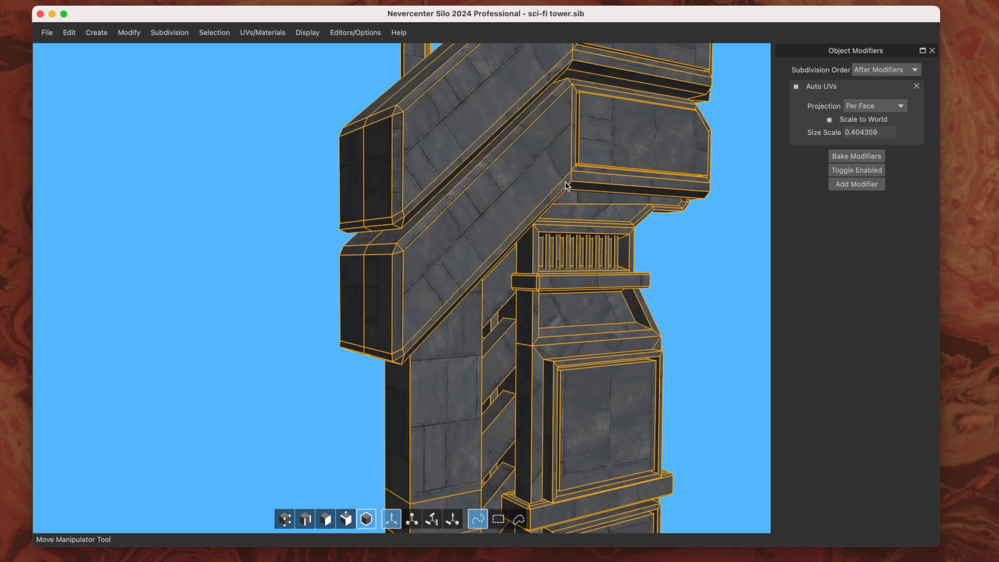
left_click(875, 106)
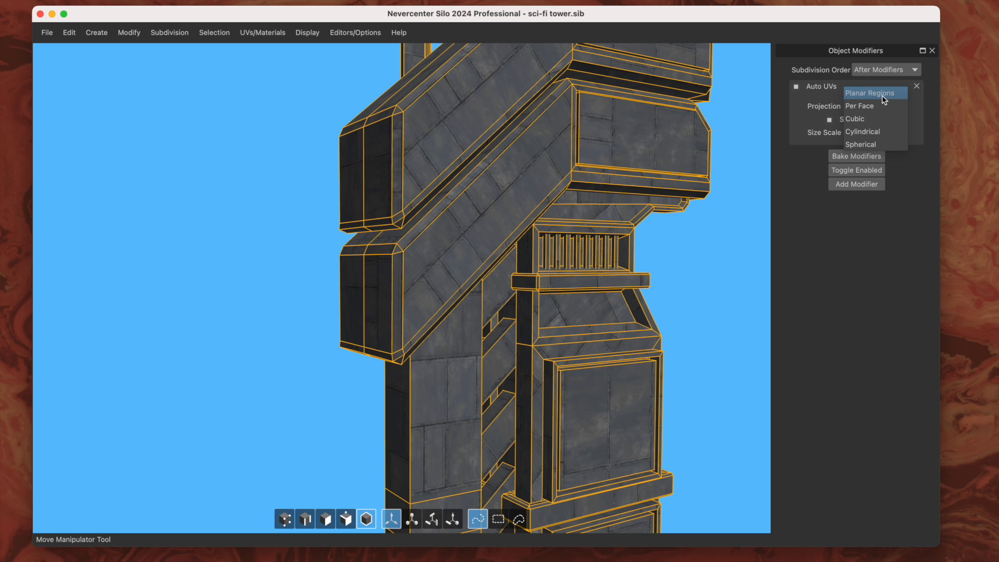
left_click(872, 93)
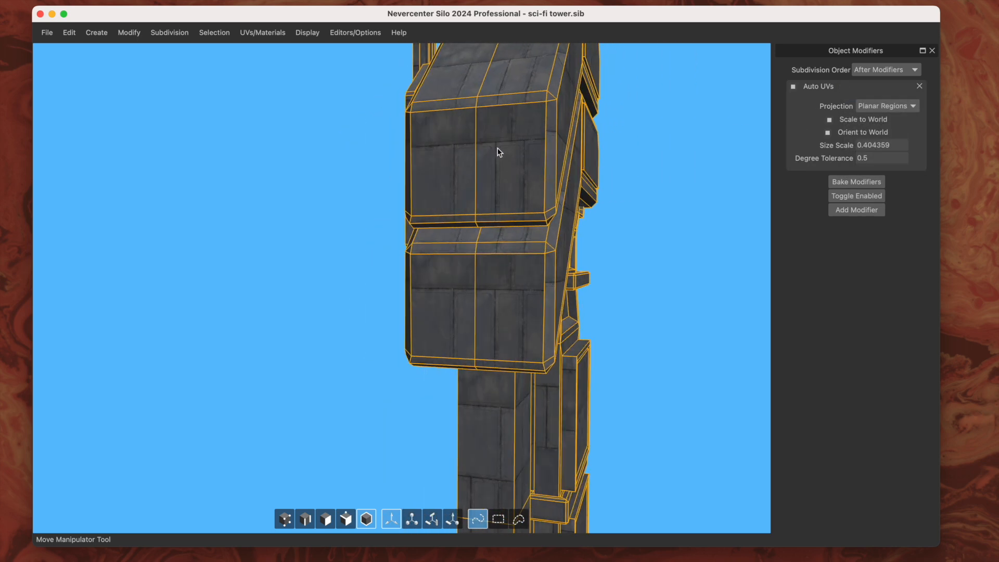
left_click(325, 518)
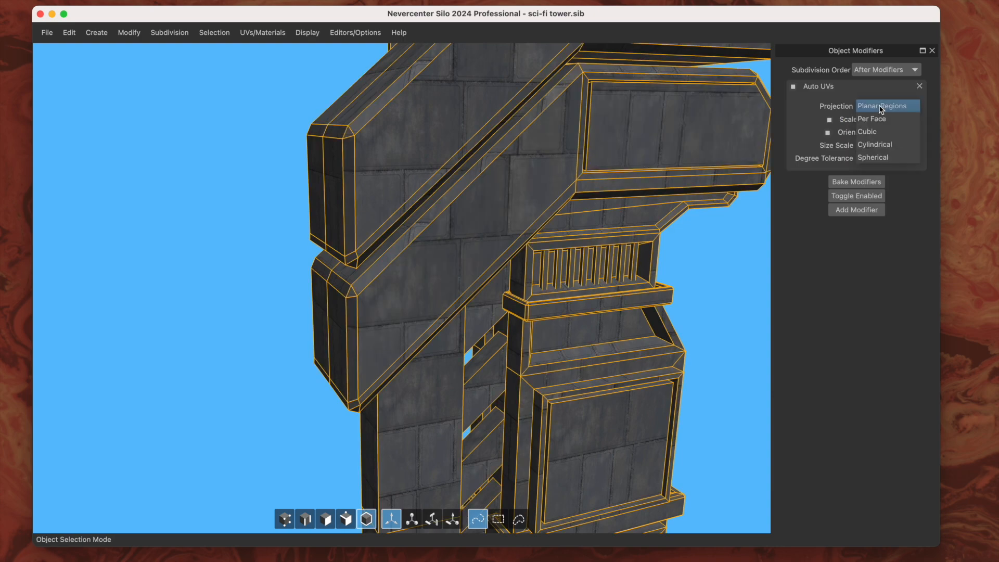
left_click(876, 118)
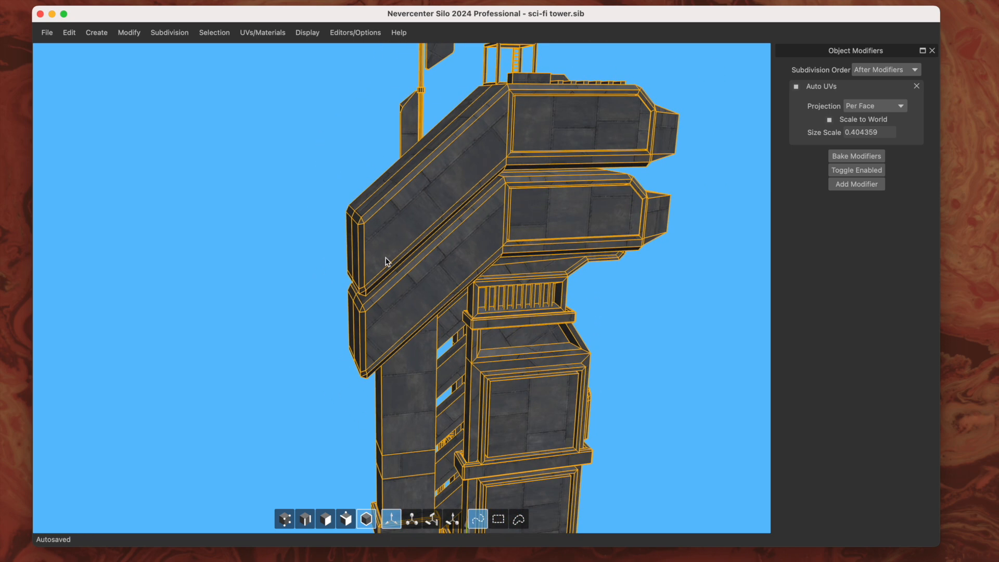
mouse_move(447, 212)
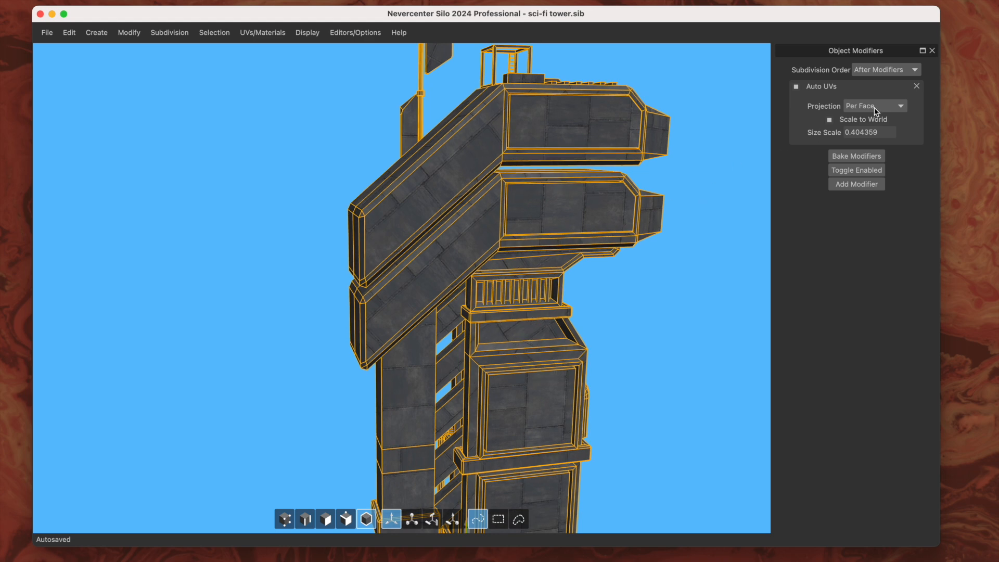
left_click(873, 106)
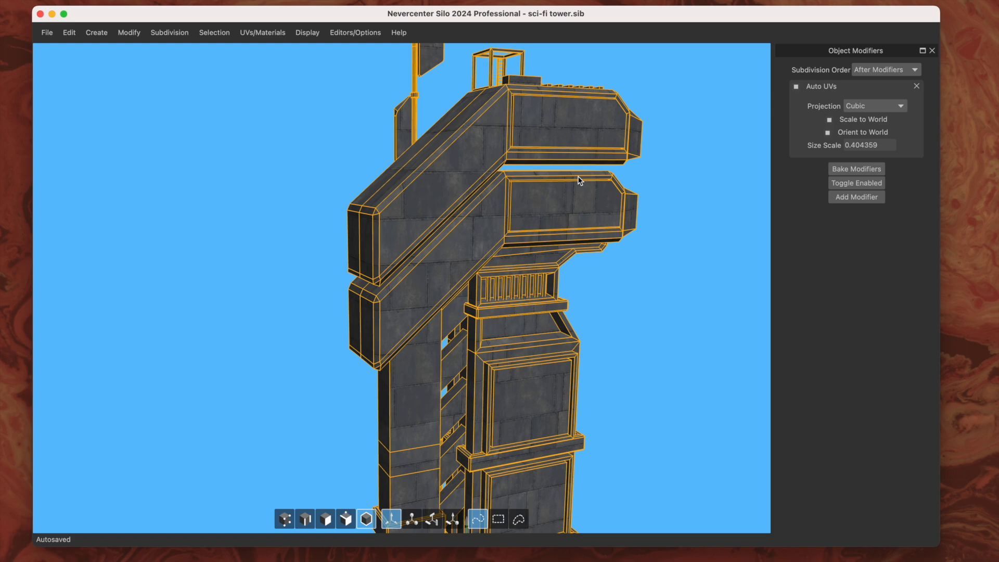
left_click(875, 106)
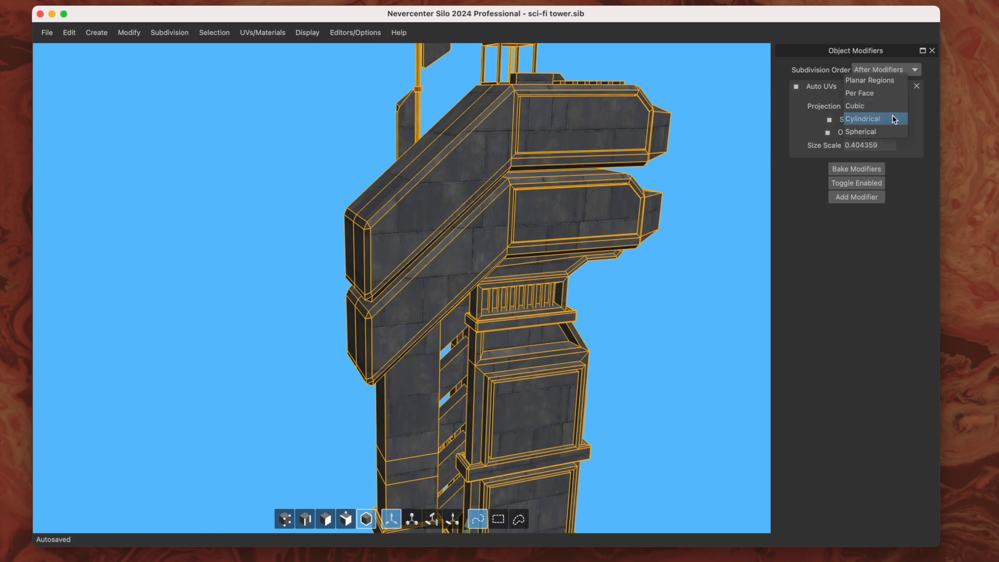
left_click(862, 118)
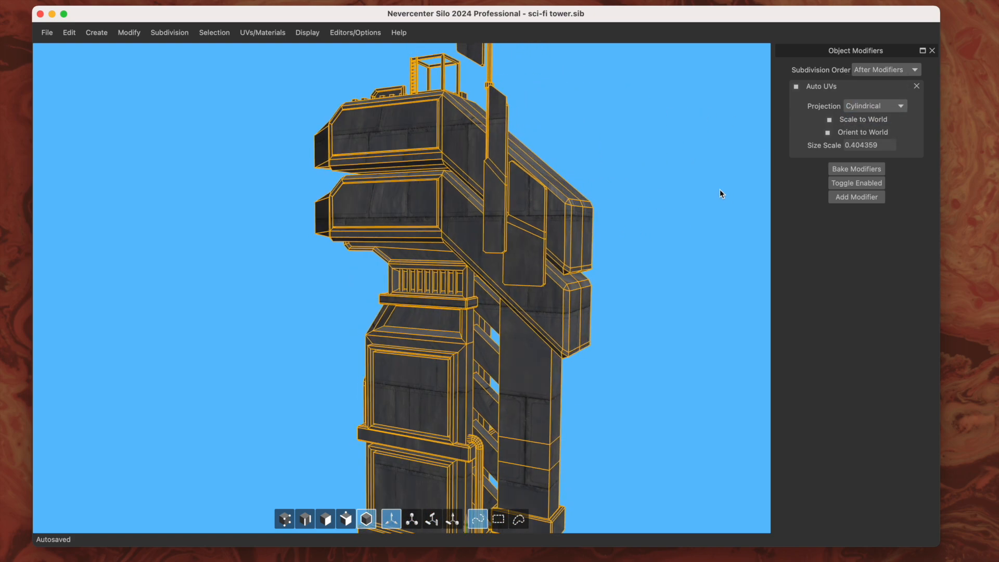
left_click(899, 107)
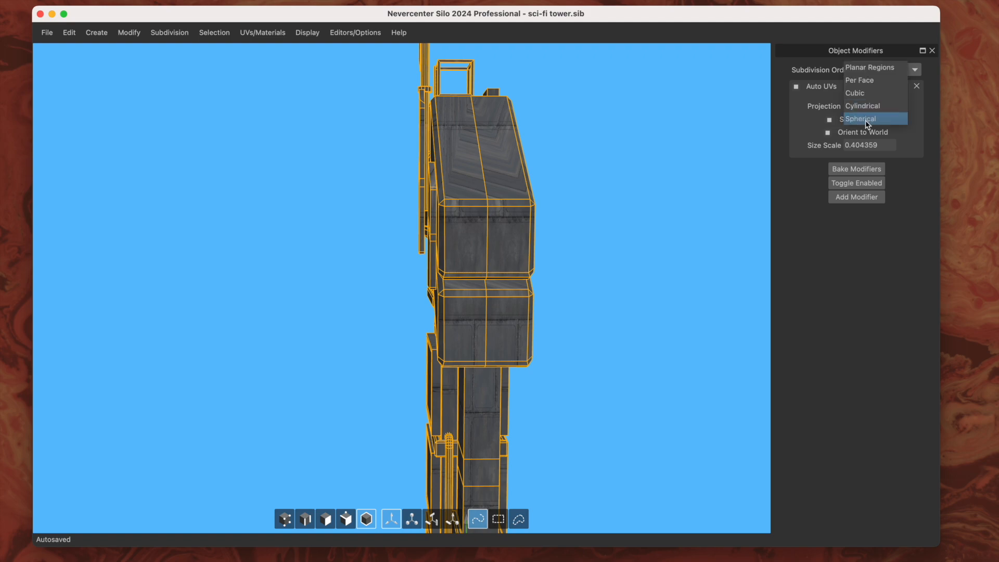
left_click(861, 118)
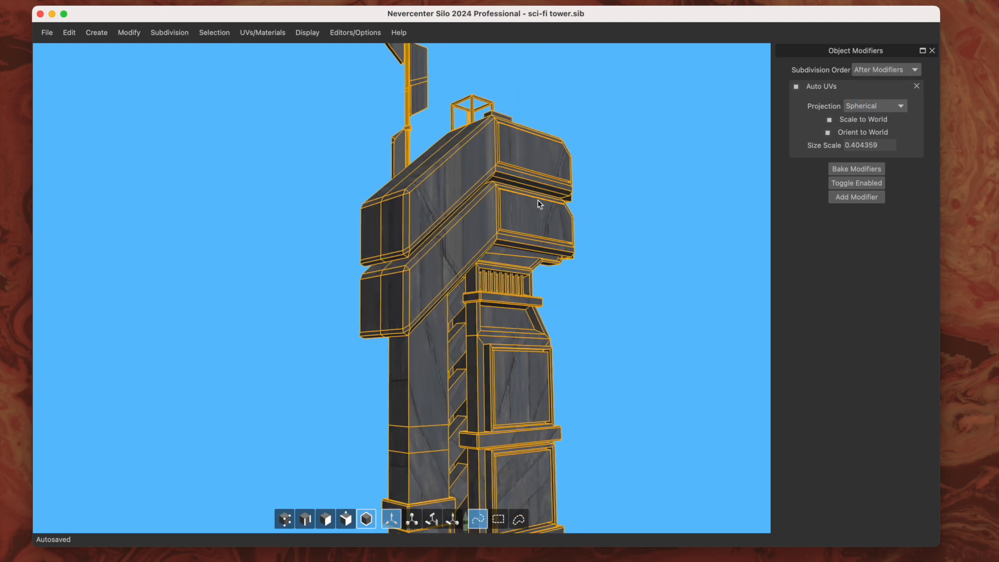
left_click_drag(538, 204, 567, 245)
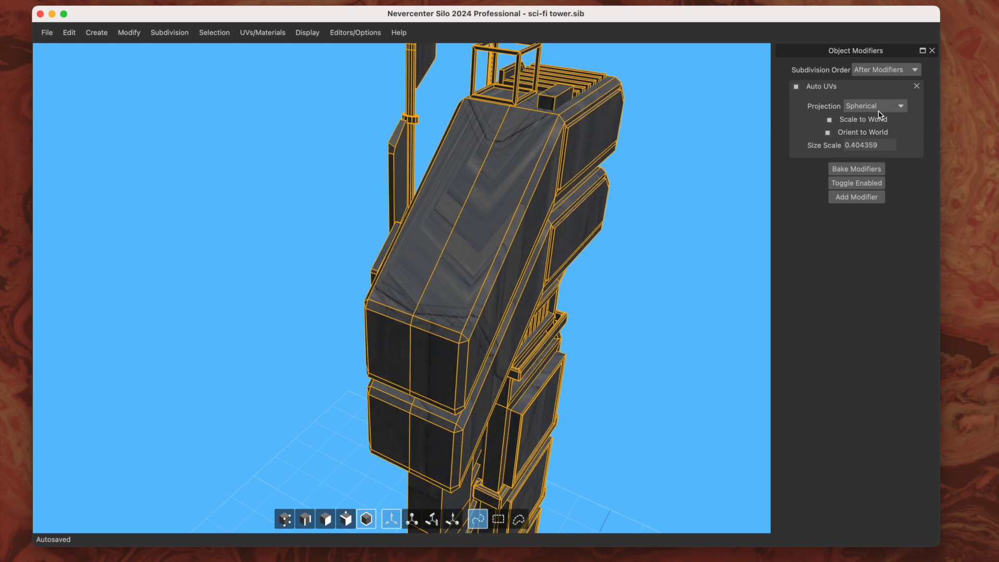
left_click(873, 107)
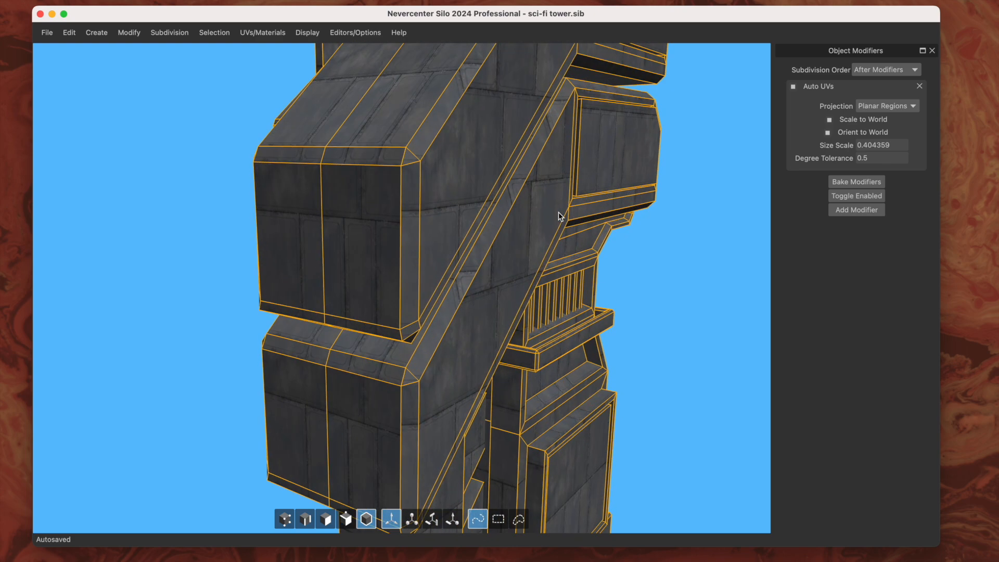
left_click_drag(560, 217, 642, 212)
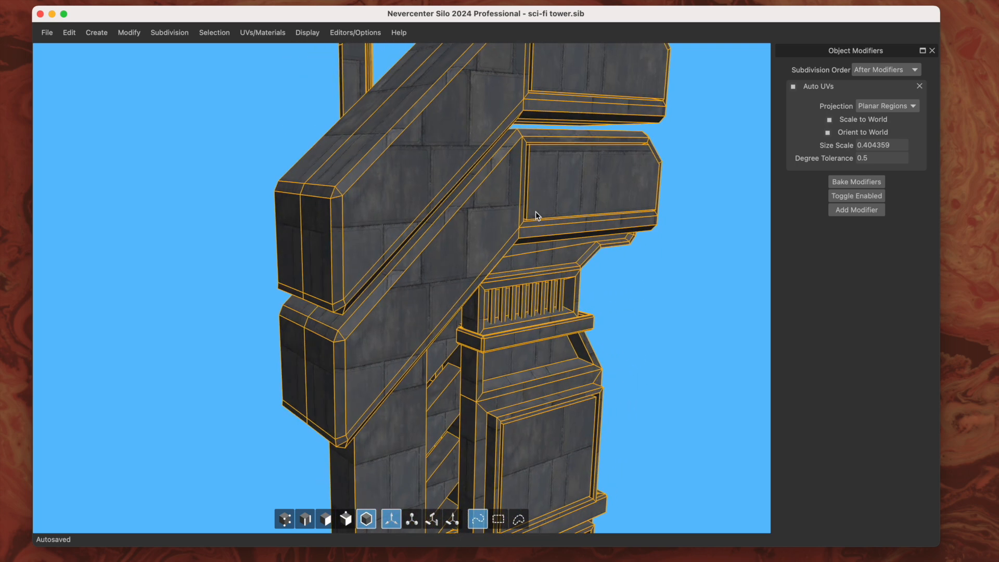
mouse_move(617, 176)
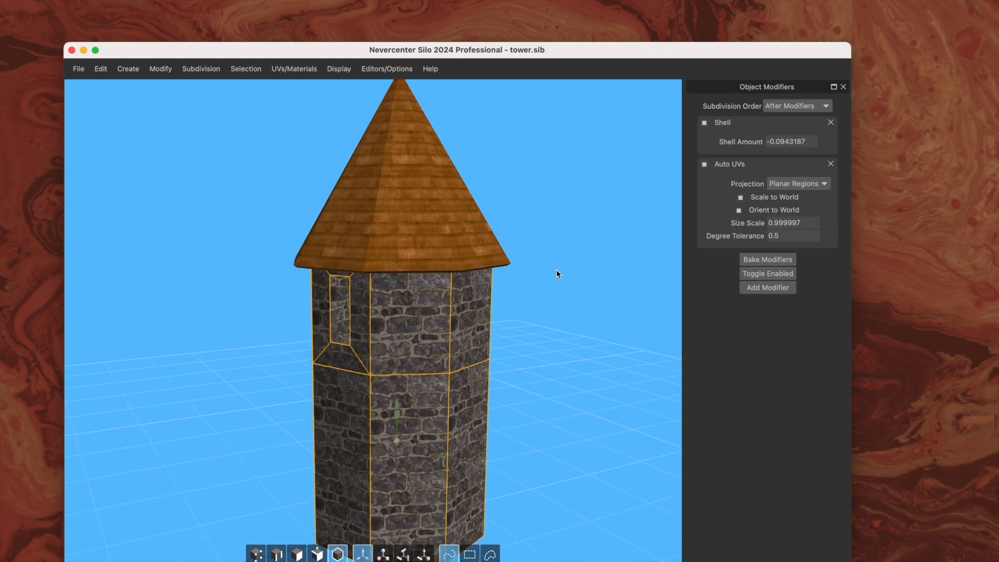
Raise the shingled roof's peak vertex and widen its lower edge ring with the Move manipulator.
left_click(705, 123)
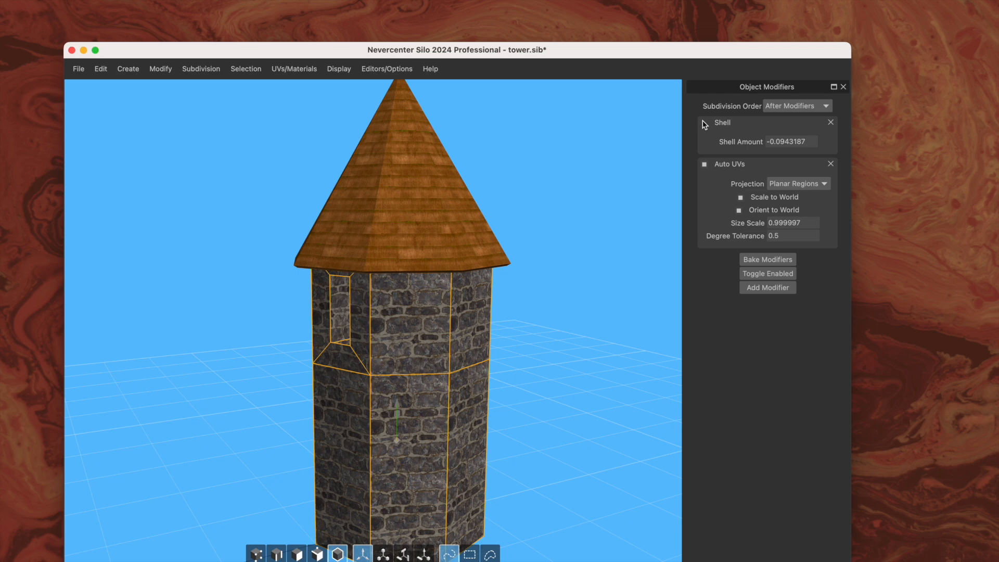
left_click(705, 123)
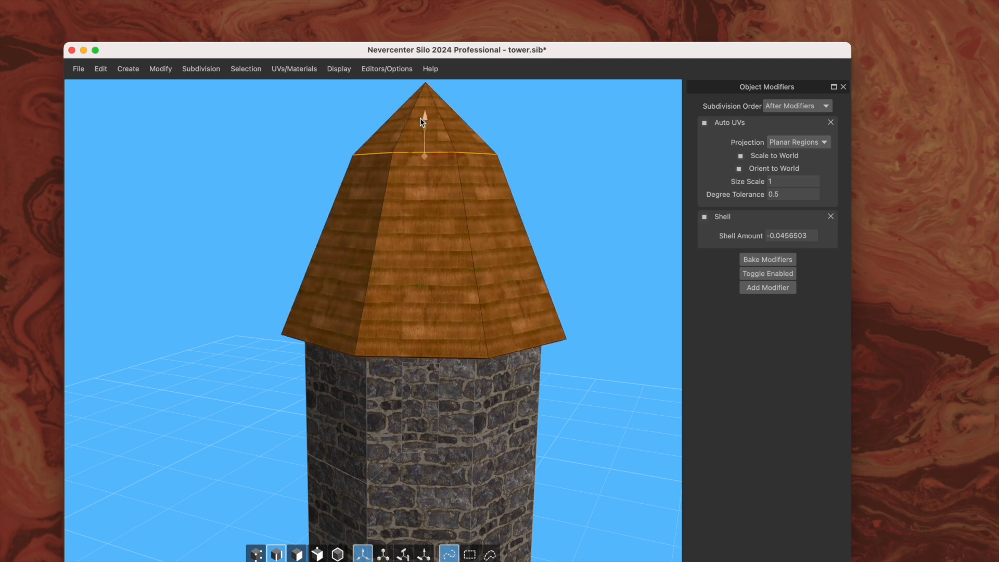
left_click_drag(422, 121, 421, 252)
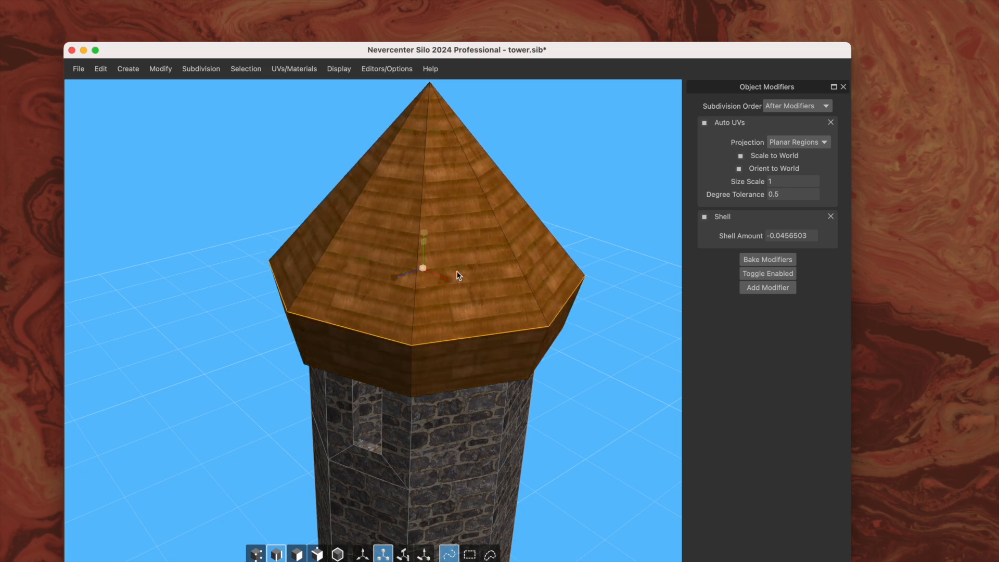
left_click_drag(455, 275, 506, 217)
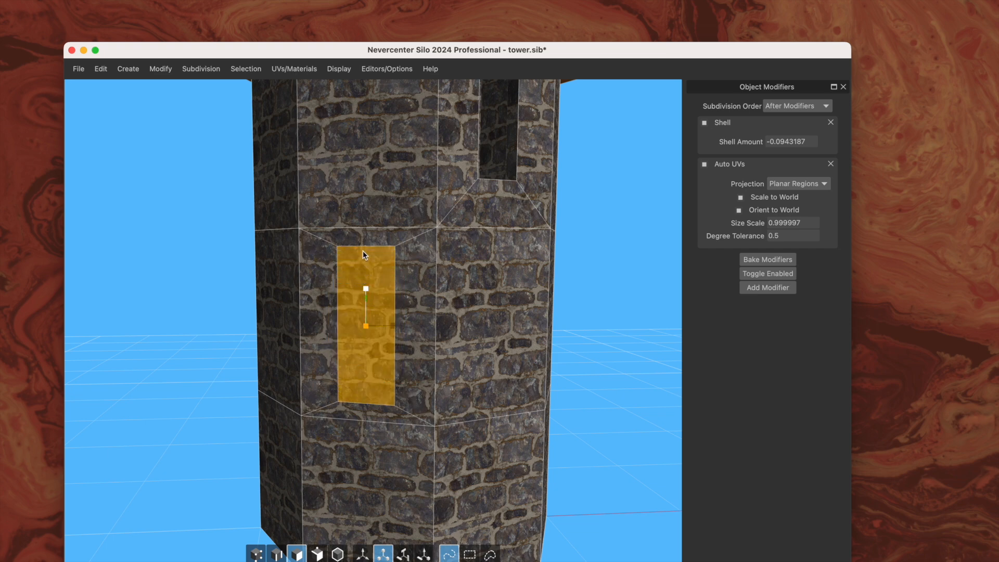
Inset a narrow lower-wall face inward to form a recessed window slit.
left_click_drag(365, 291, 348, 328)
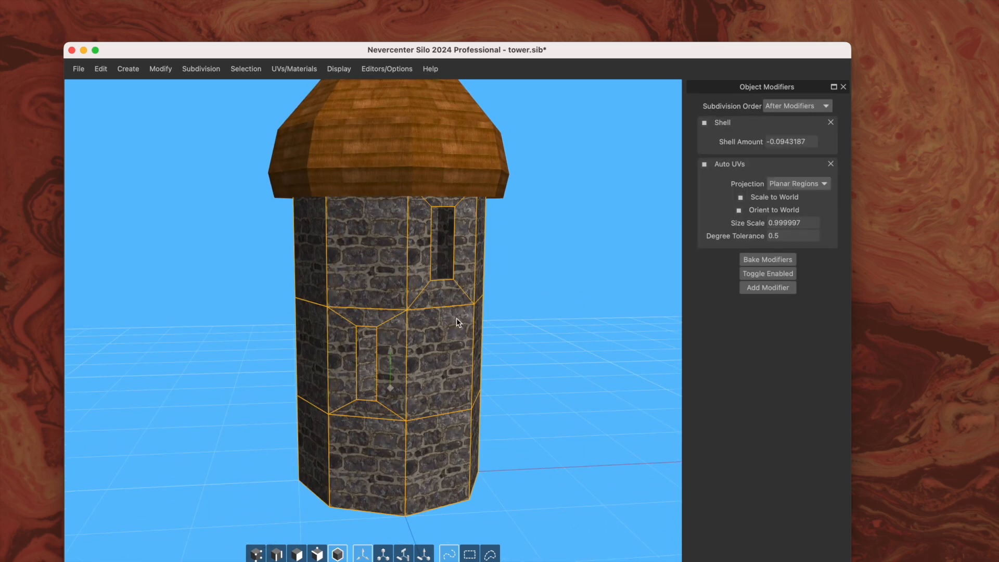
Re-enable the Shell and Auto UVs modifiers, bake them into the tower mesh and review the result.
left_click_drag(456, 321, 507, 294)
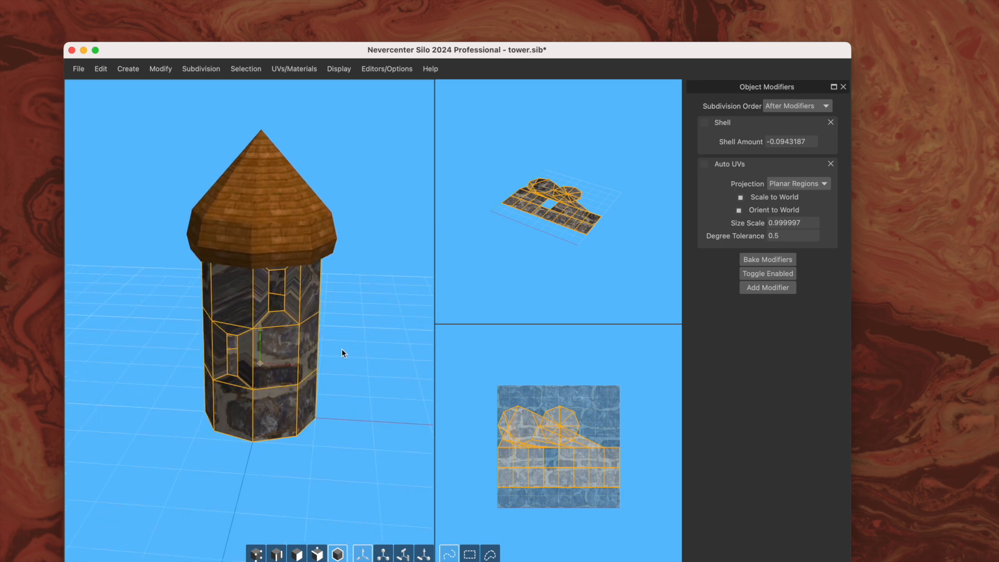
left_click(704, 123)
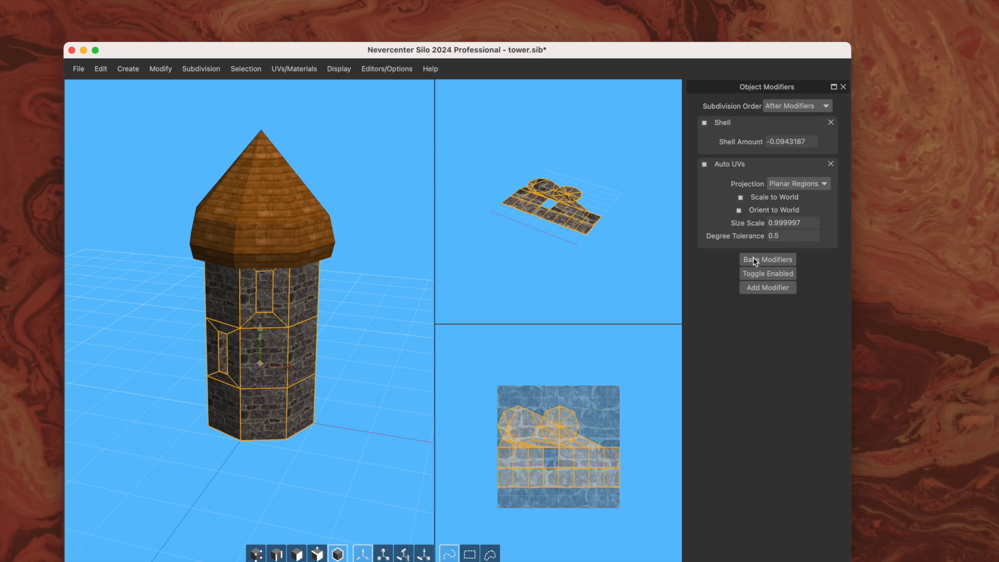
left_click(767, 259)
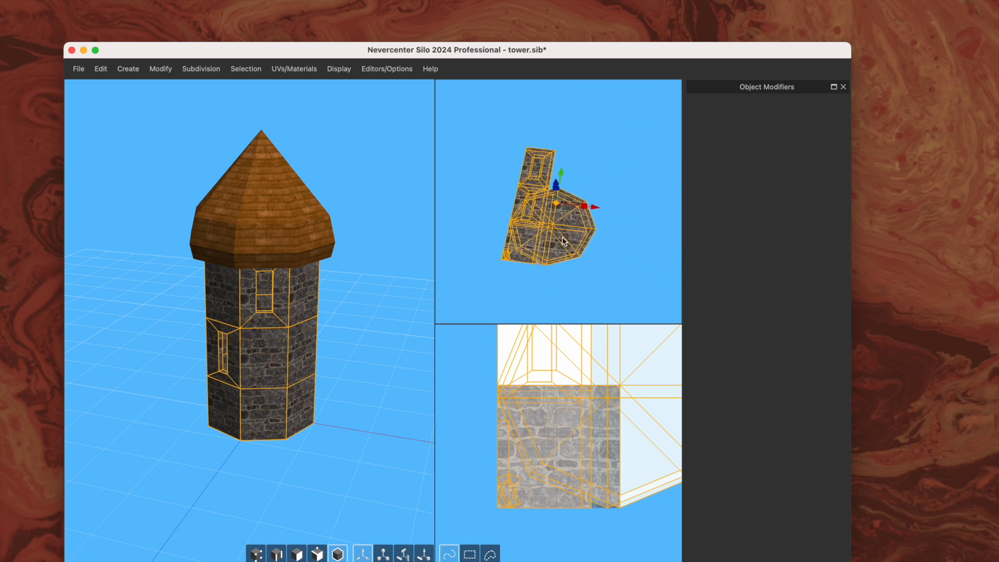
left_click(294, 69)
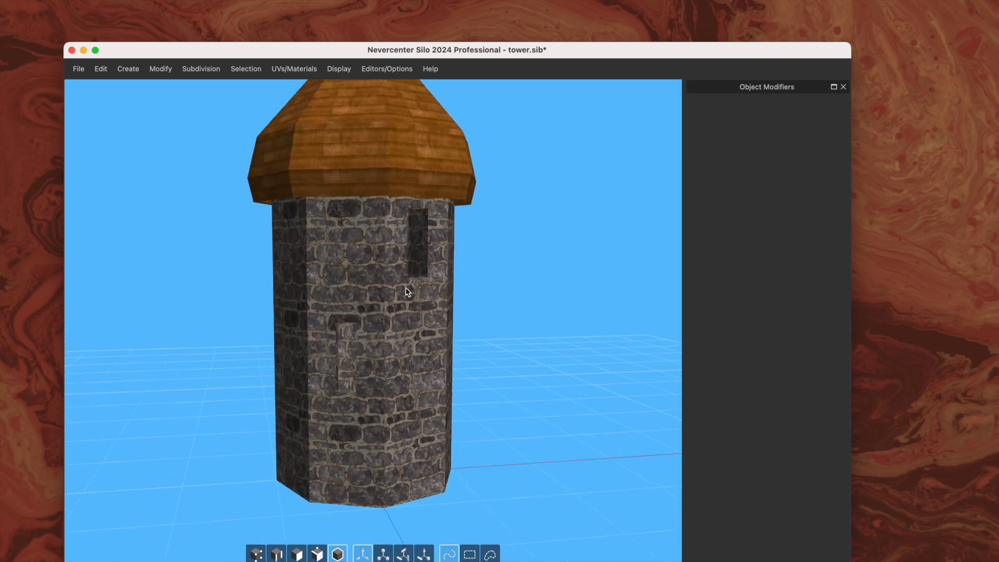
left_click_drag(408, 291, 419, 271)
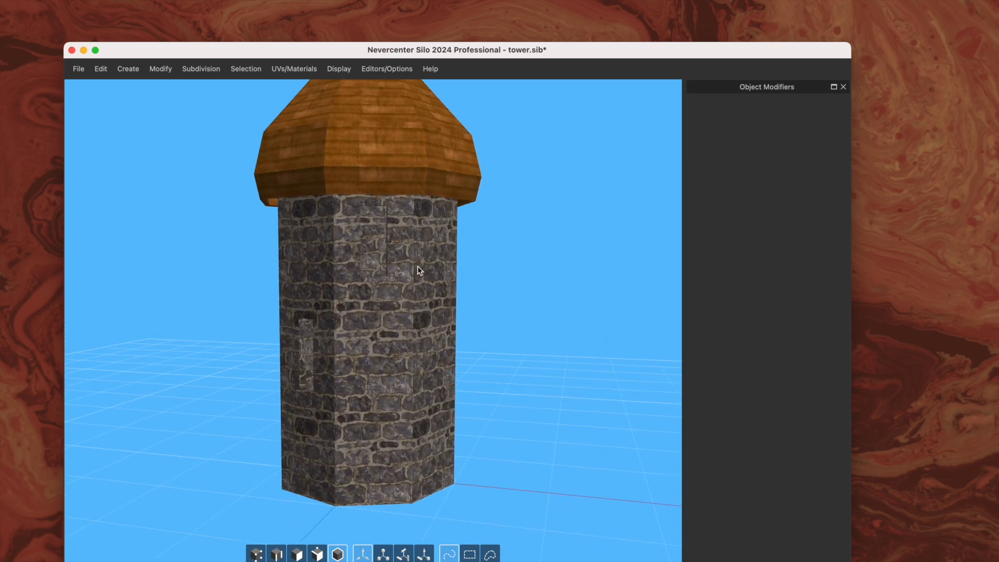